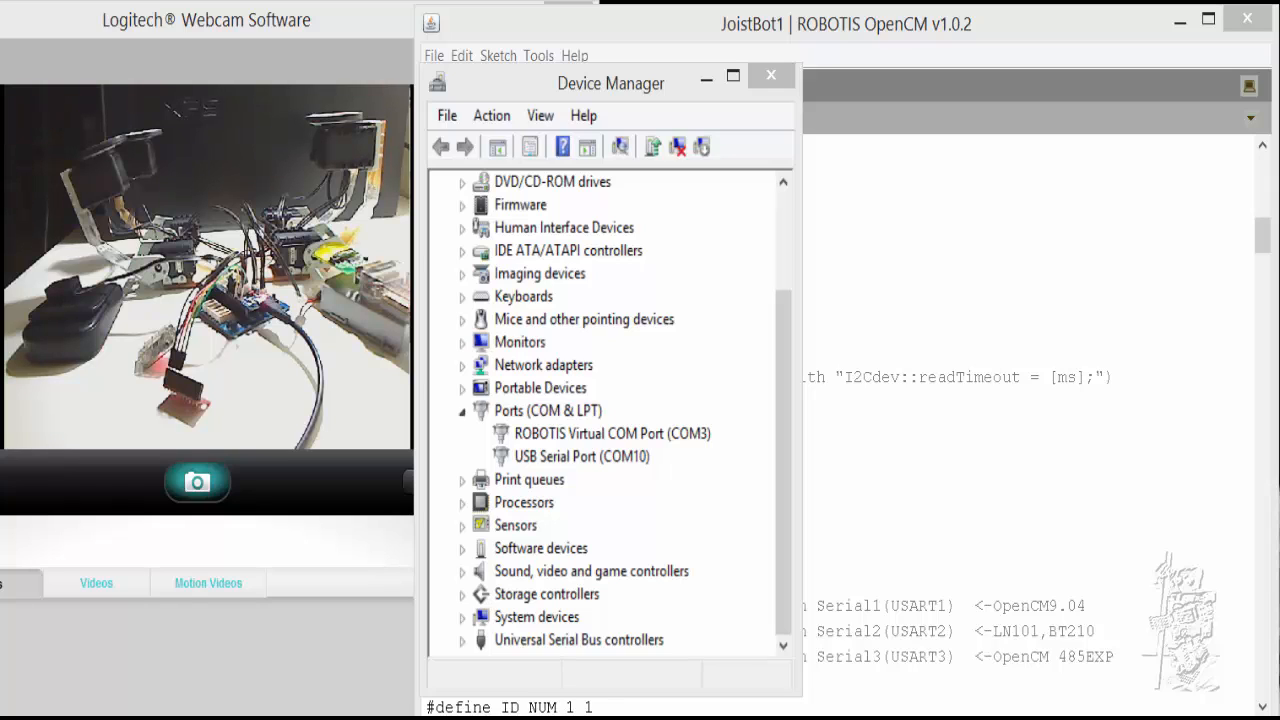
mouse_move(728, 52)
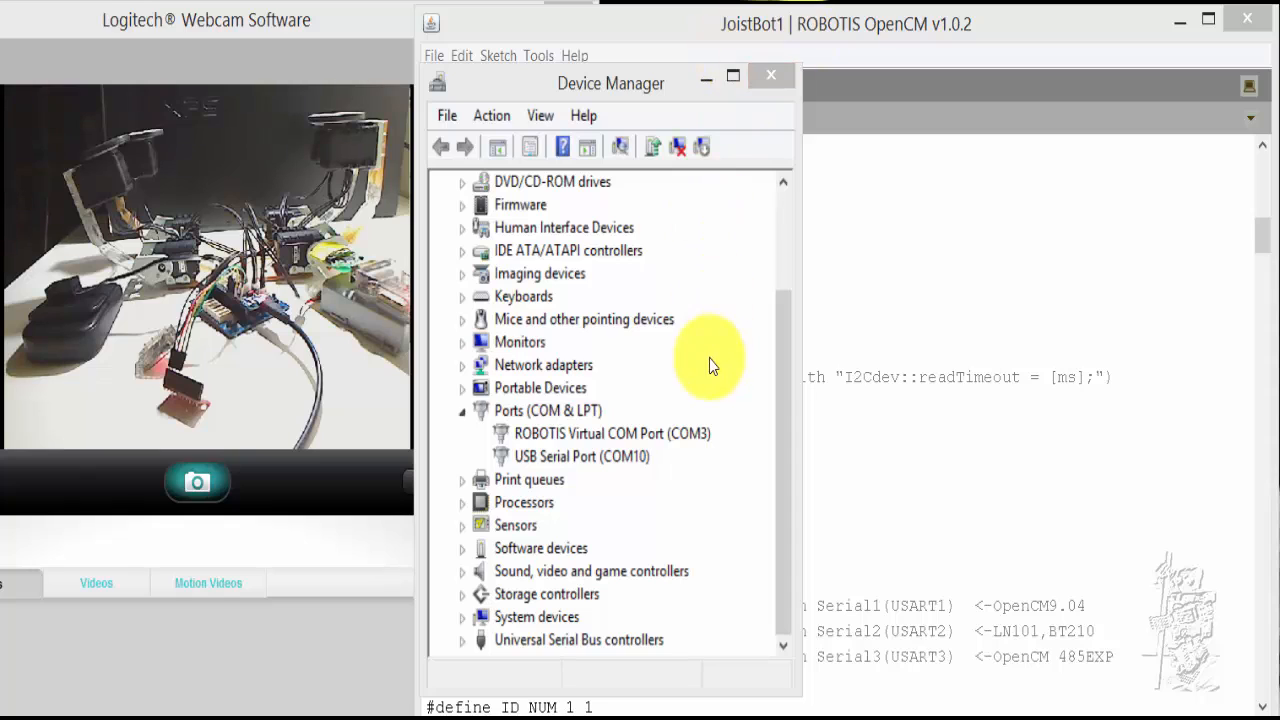
mouse_move(620, 455)
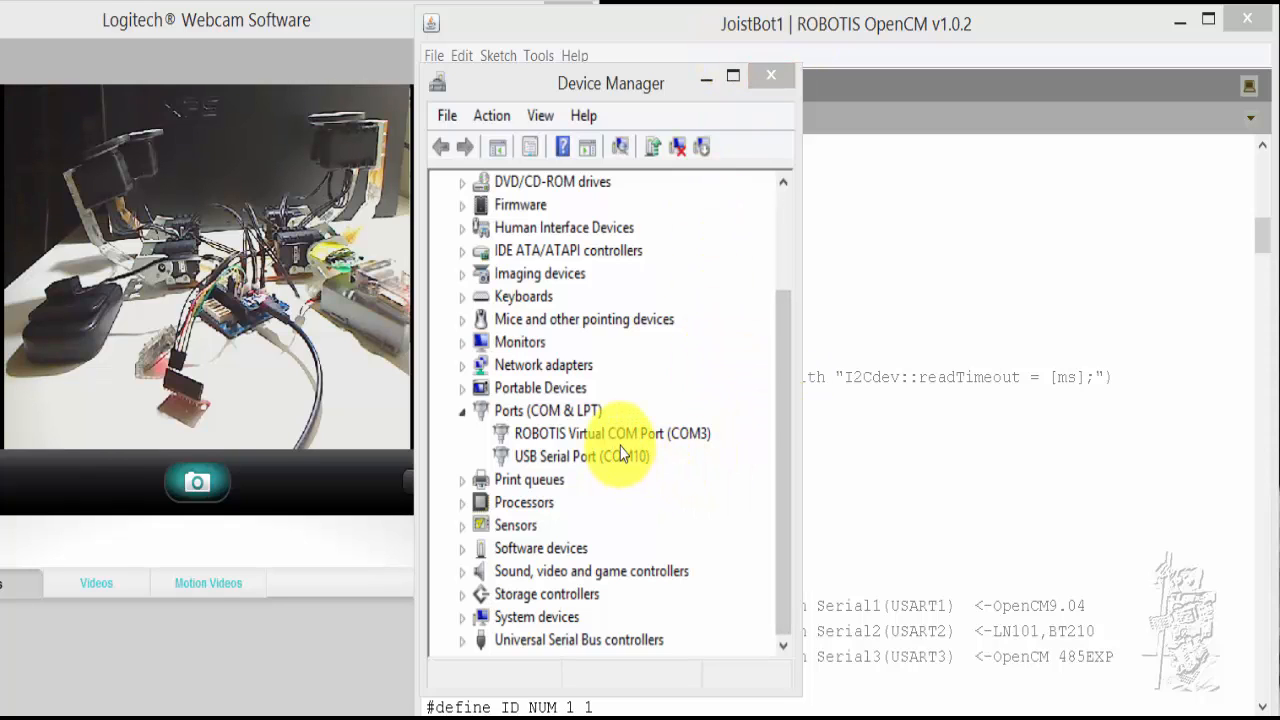
Step: Inspect the COM3 and COM10 devices in Device Manager, then return to the JoistBot1 sketch
left_click(612, 433)
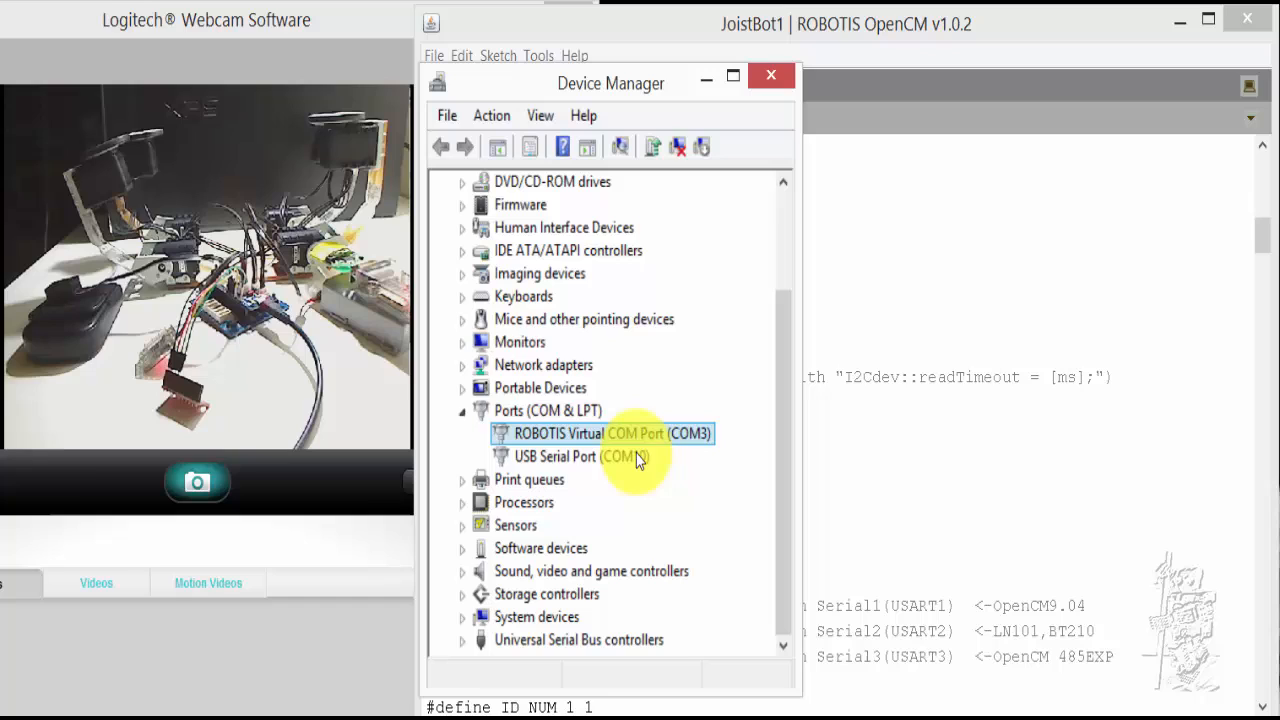
left_click(555, 456)
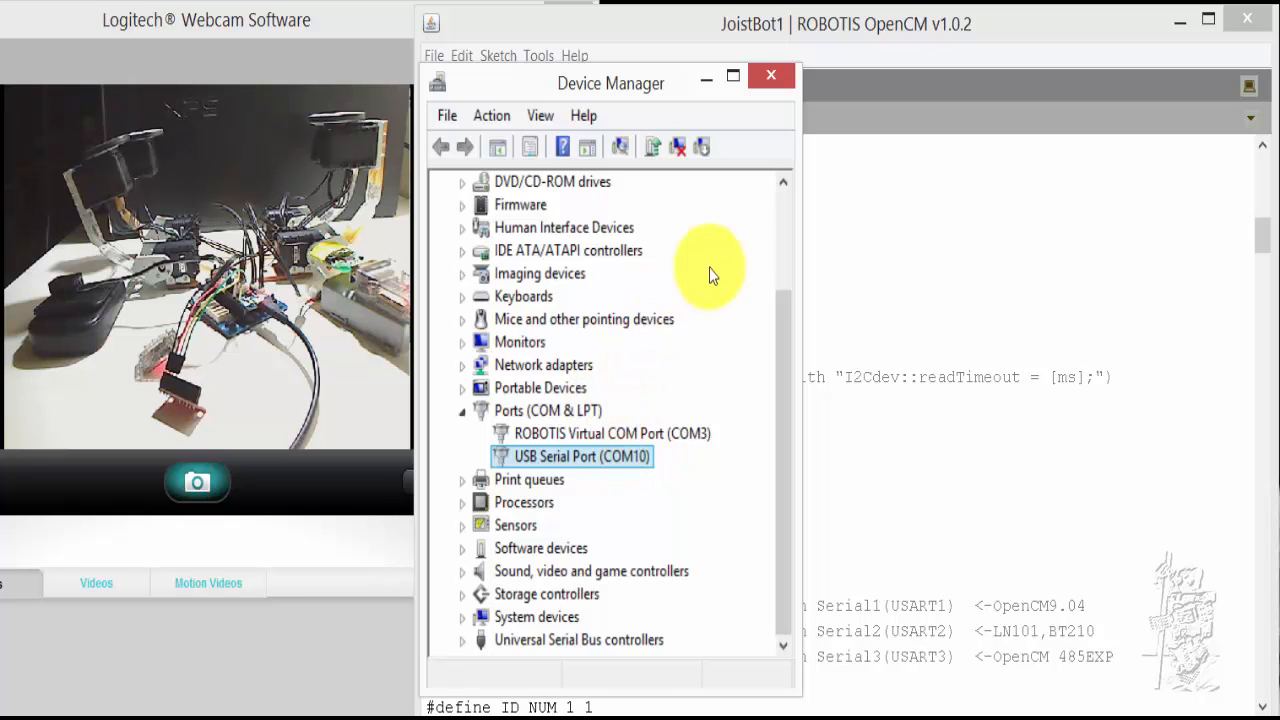
left_click(771, 75)
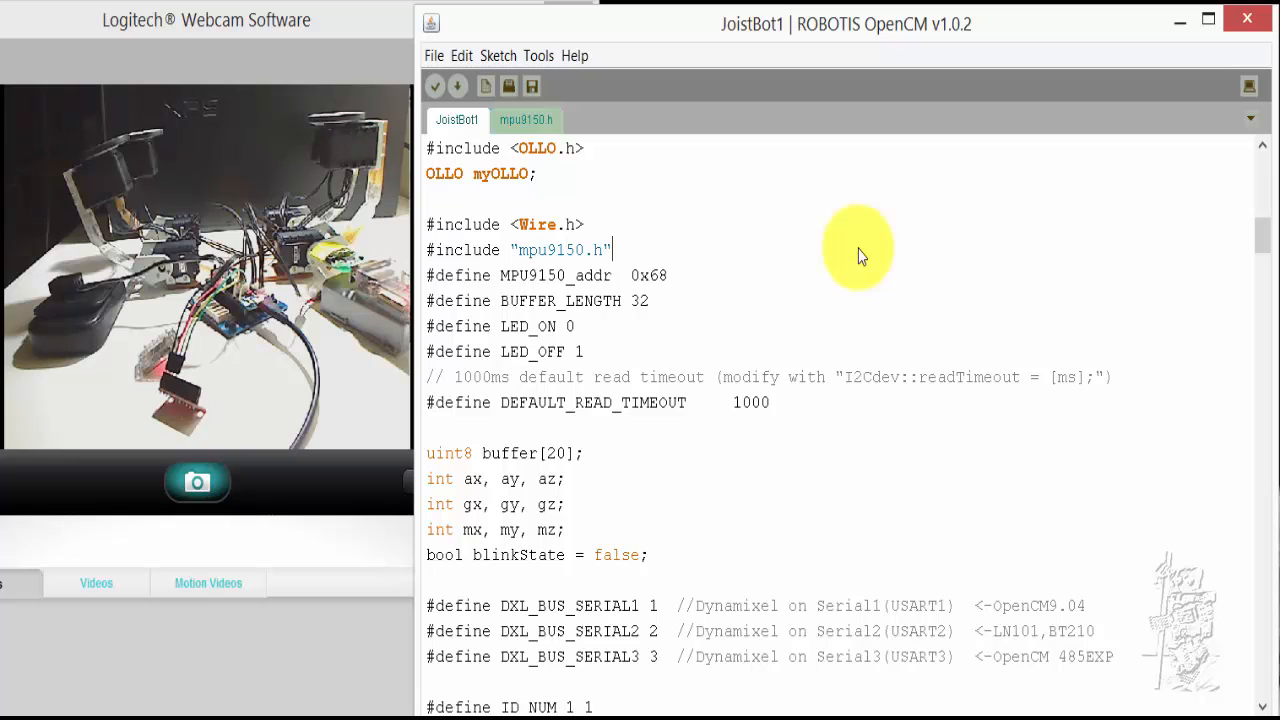
mouse_move(830, 268)
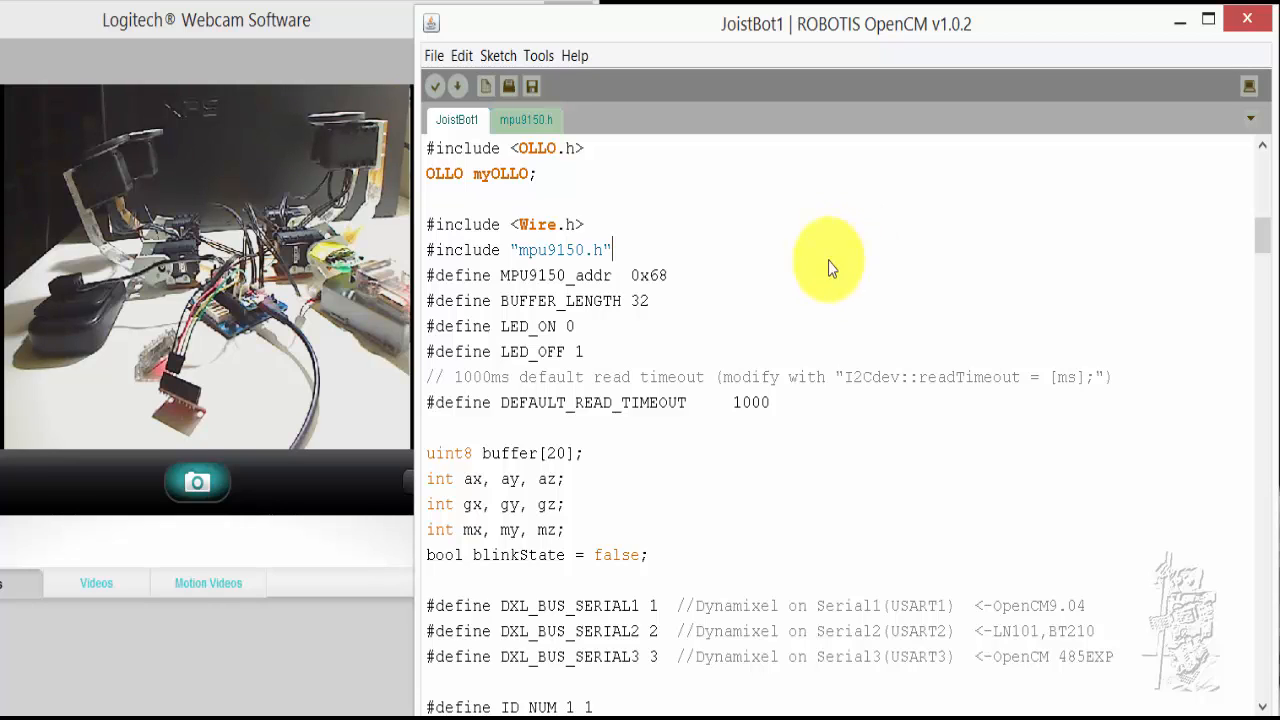
mouse_move(487, 188)
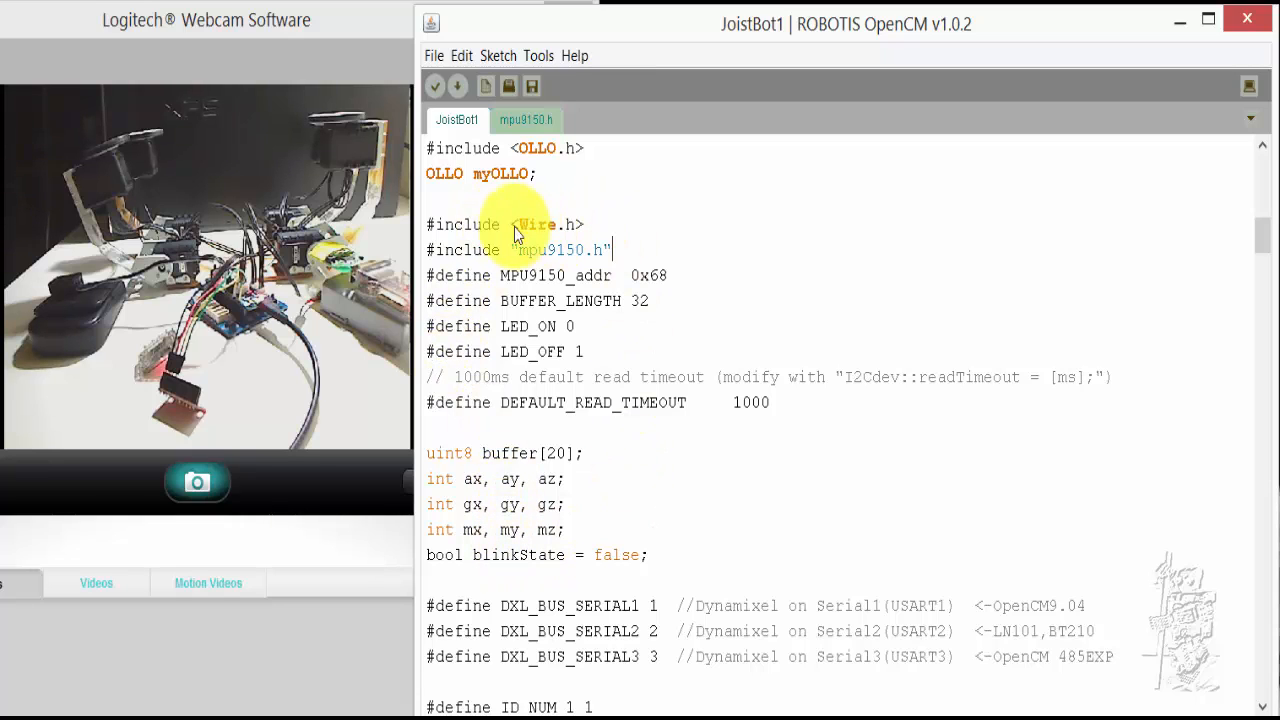
mouse_move(605, 350)
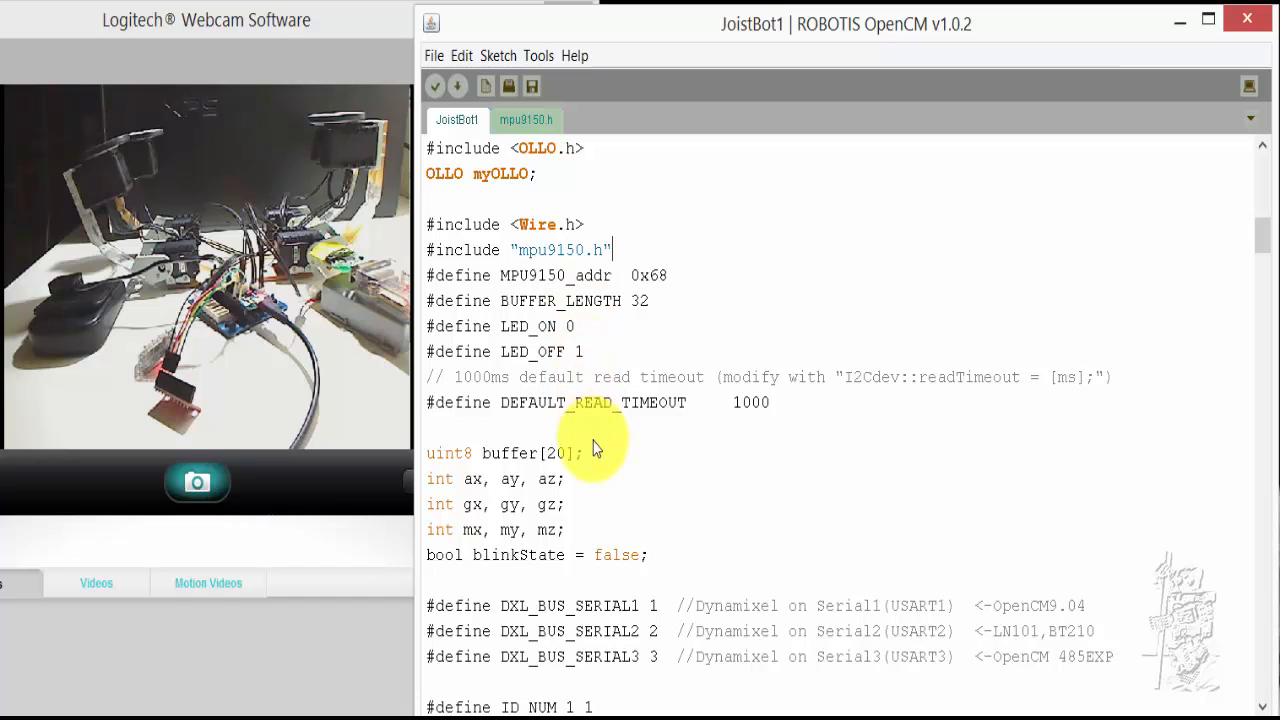
Step: Scroll JoistBot1 down to setup(), showing Serial2.begin(57600) and the Wire I2C setup
scroll("down", 3)
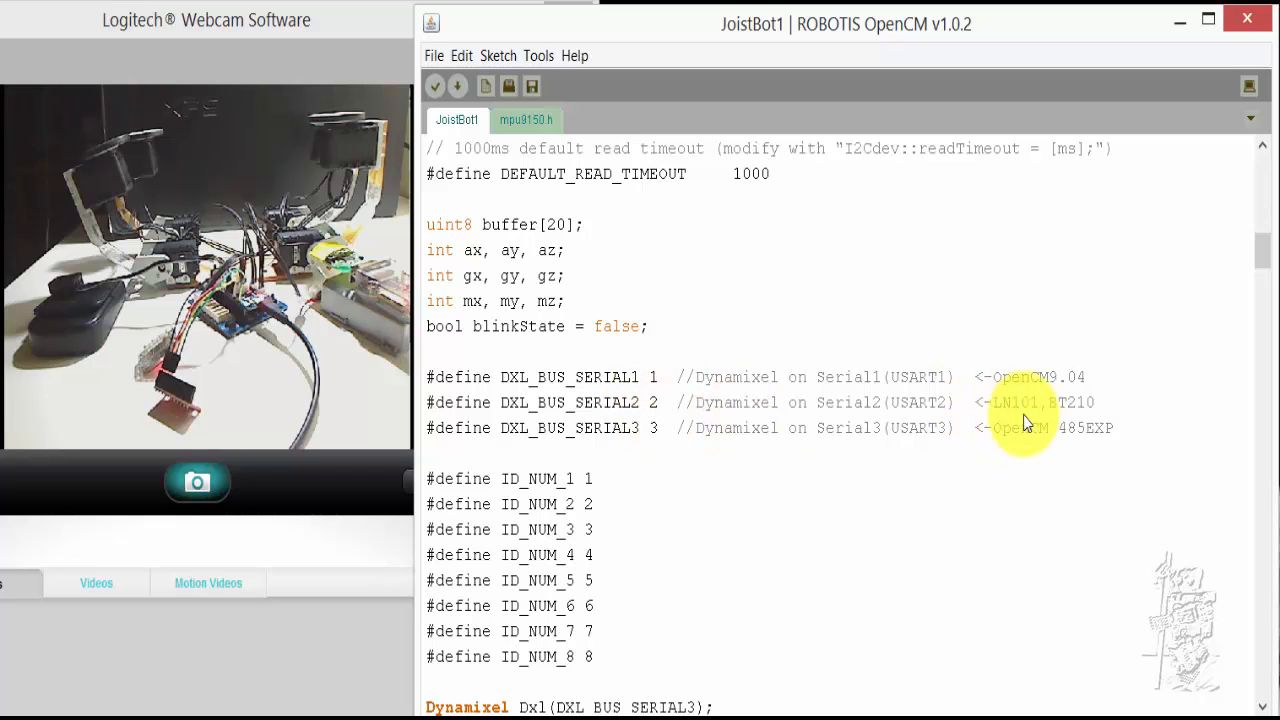
mouse_move(655, 405)
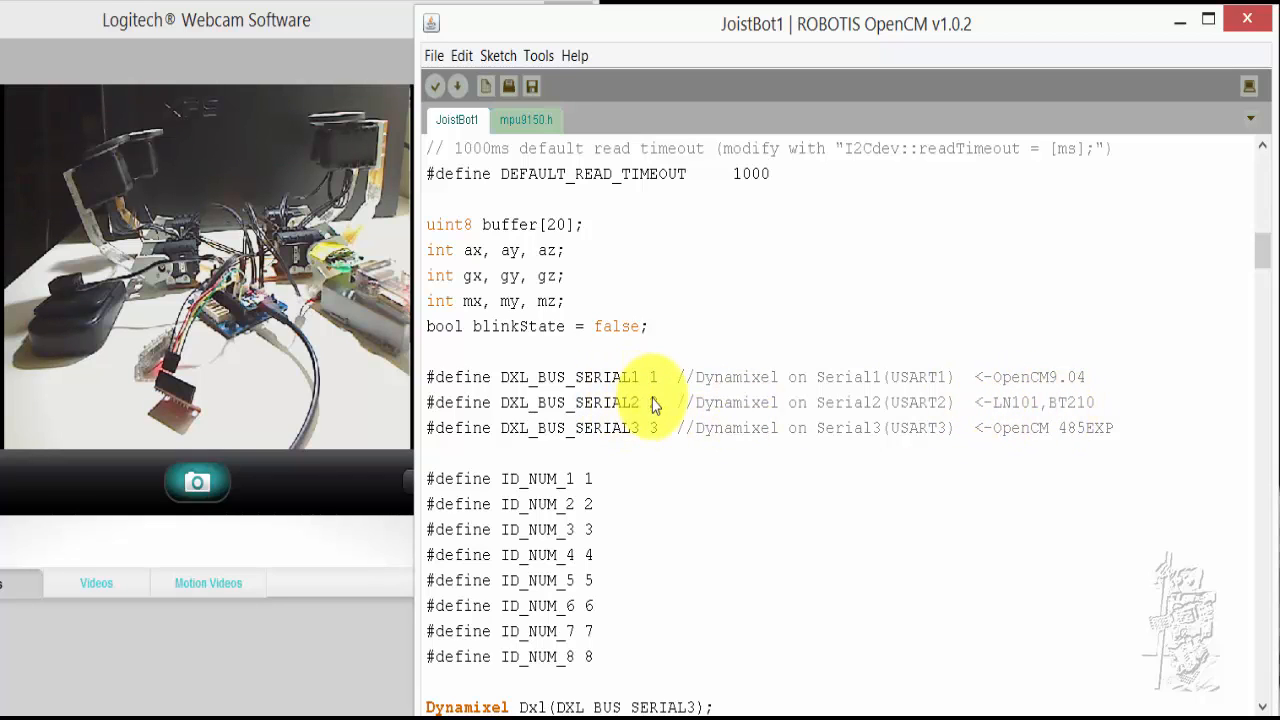
mouse_move(635, 458)
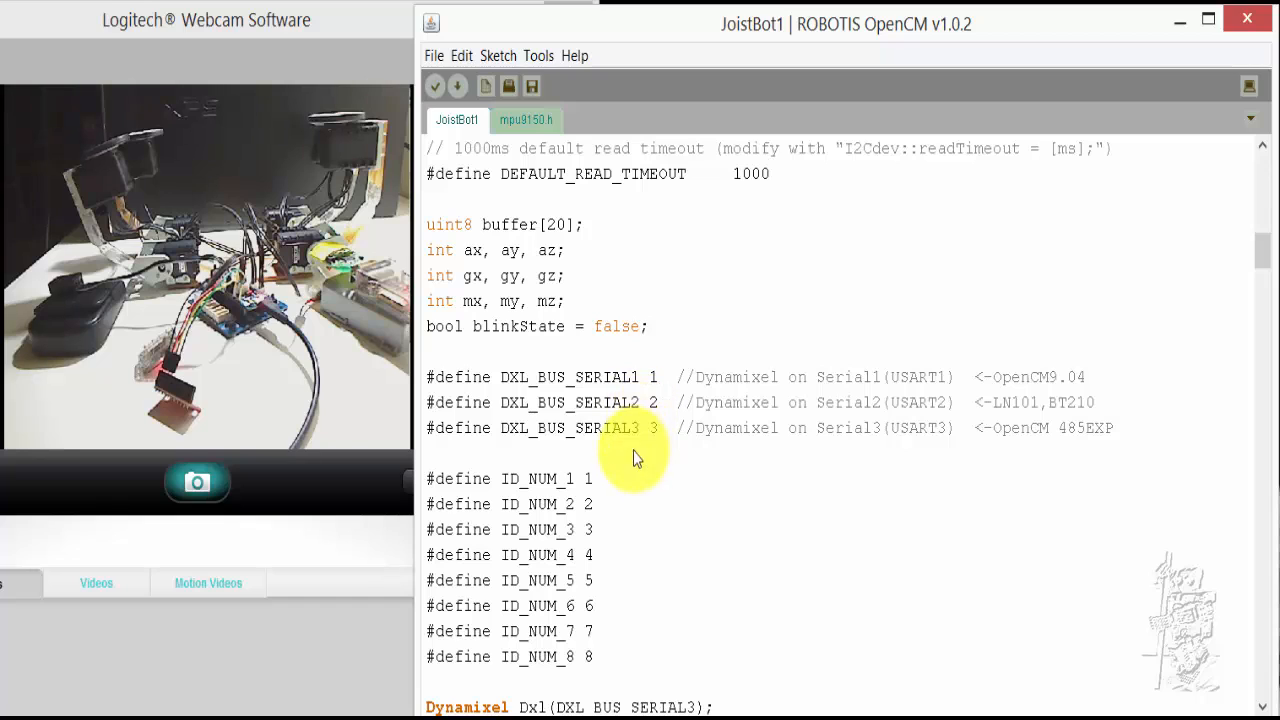
mouse_move(1040, 445)
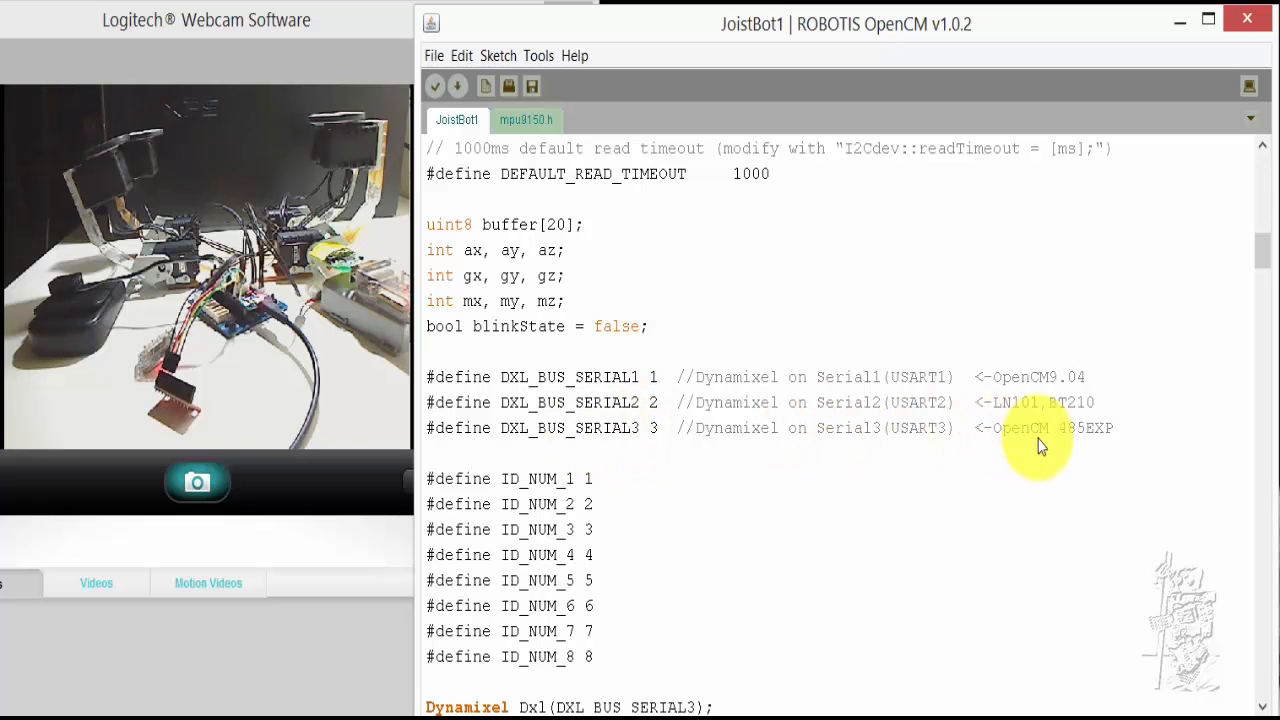
mouse_move(990, 450)
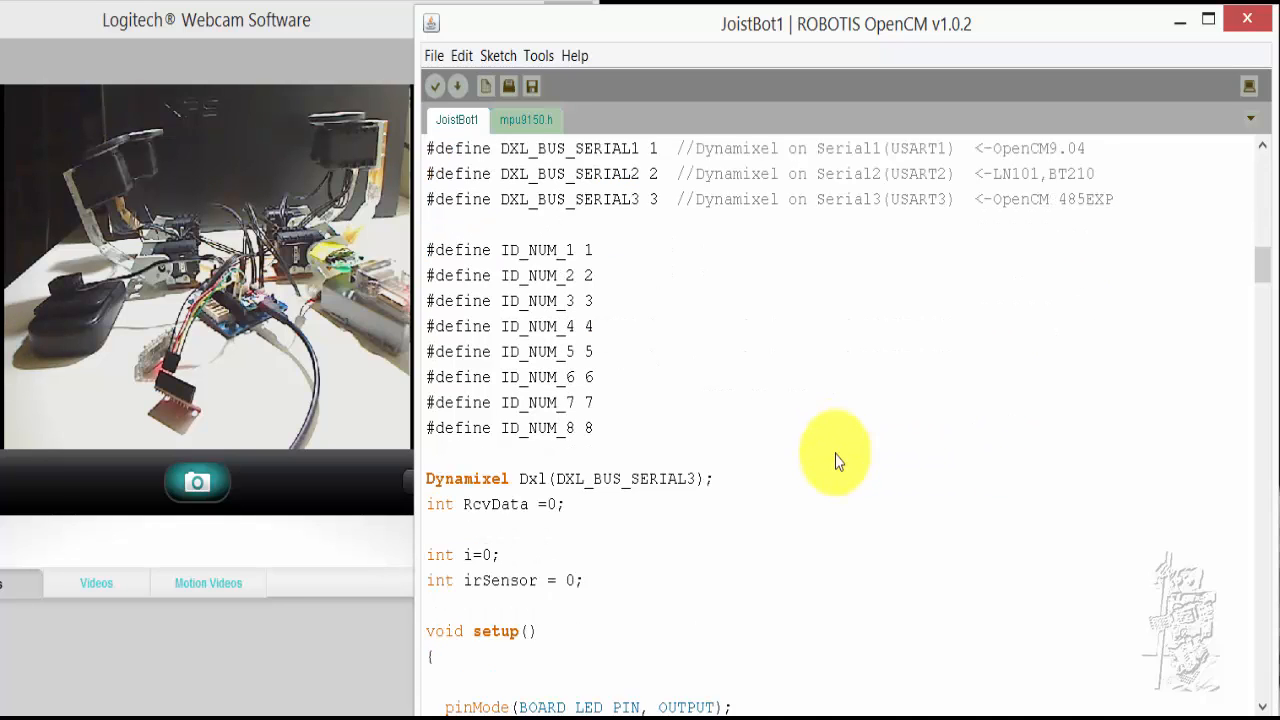
scroll("down", 3)
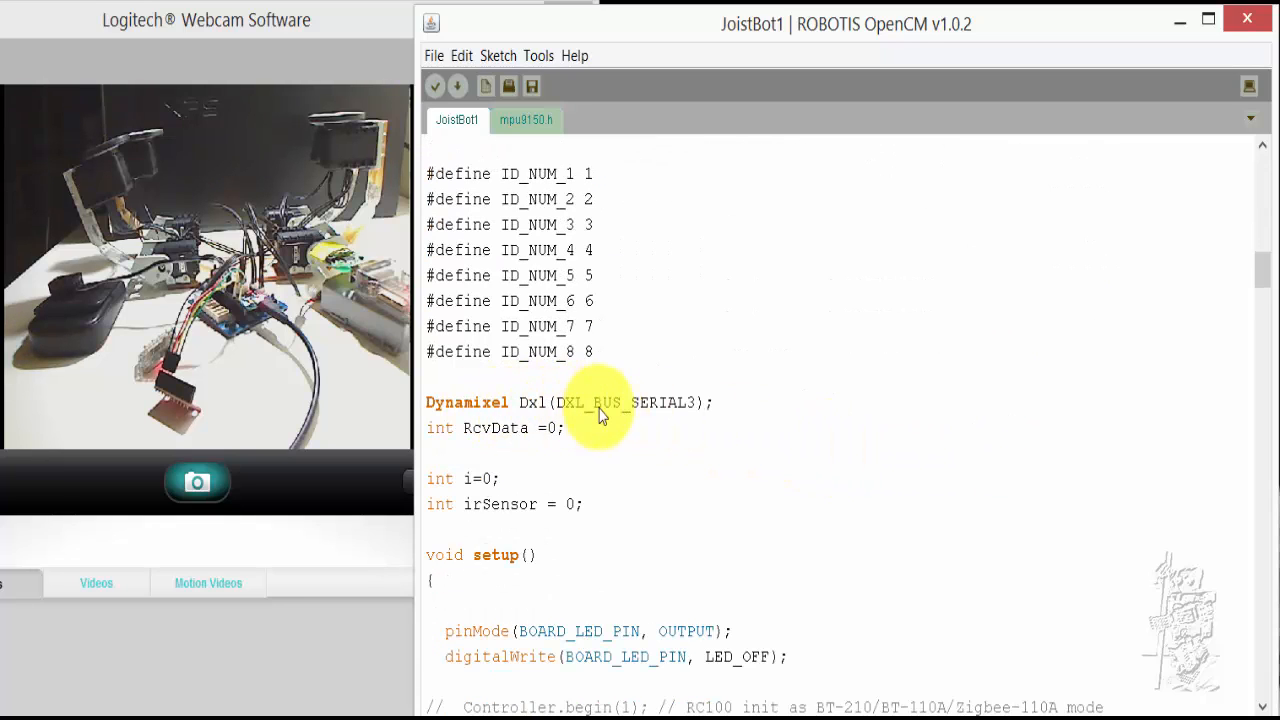
mouse_move(515, 430)
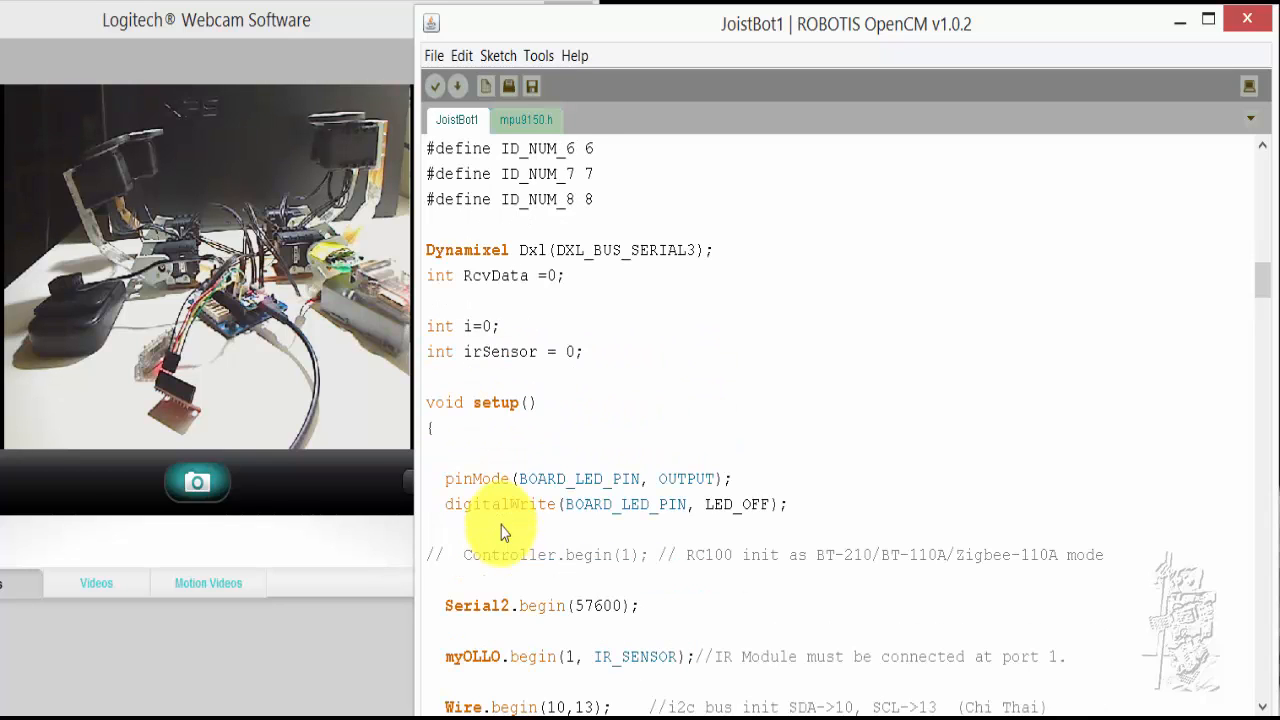
scroll("down", 3)
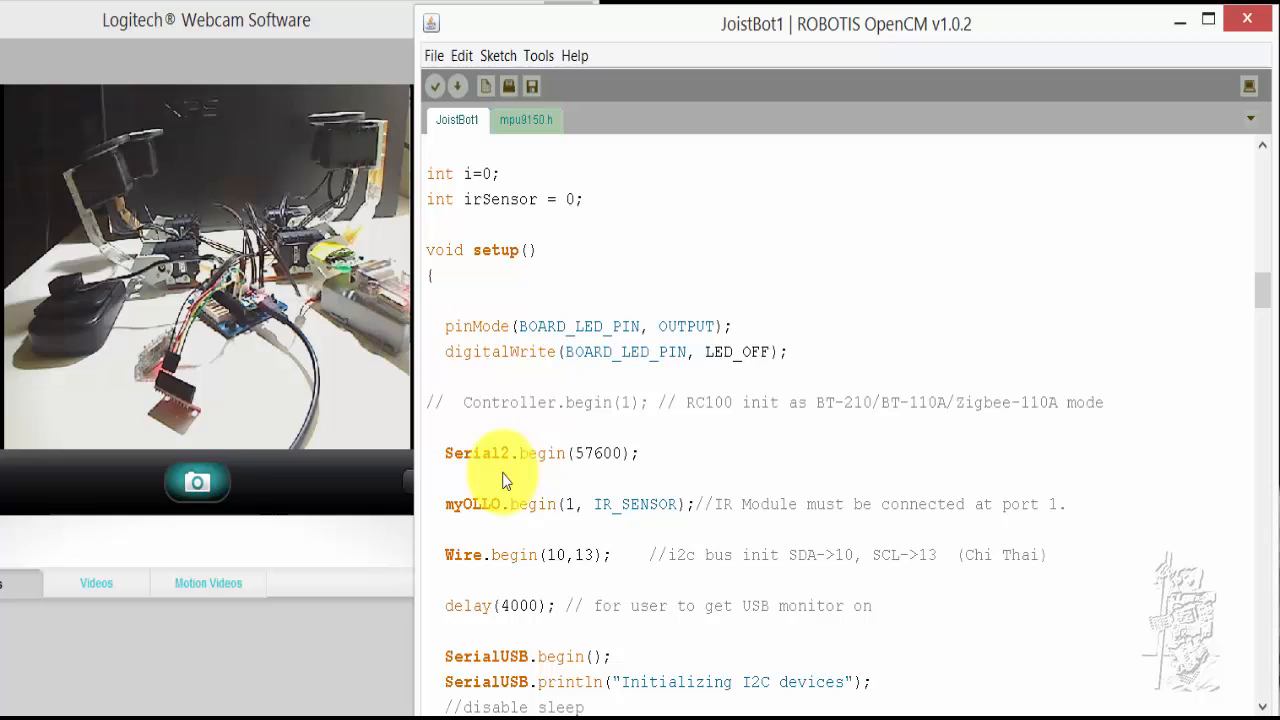
mouse_move(595, 465)
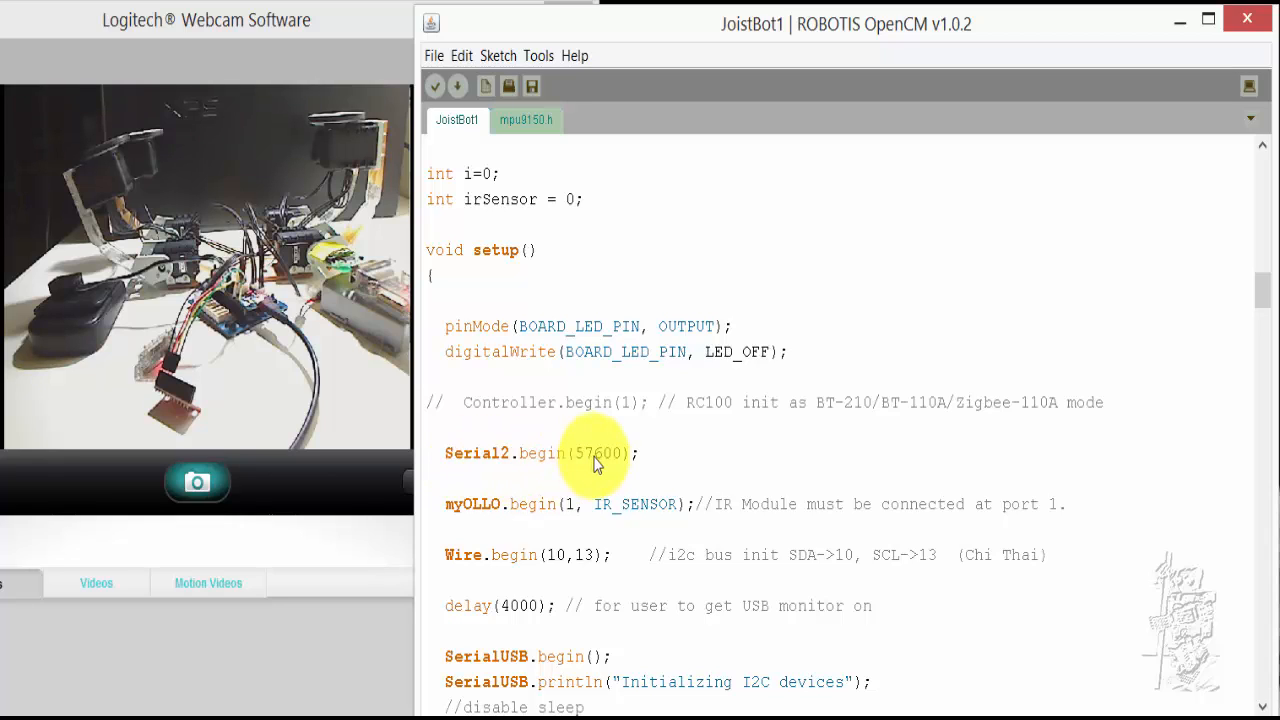
mouse_move(613, 555)
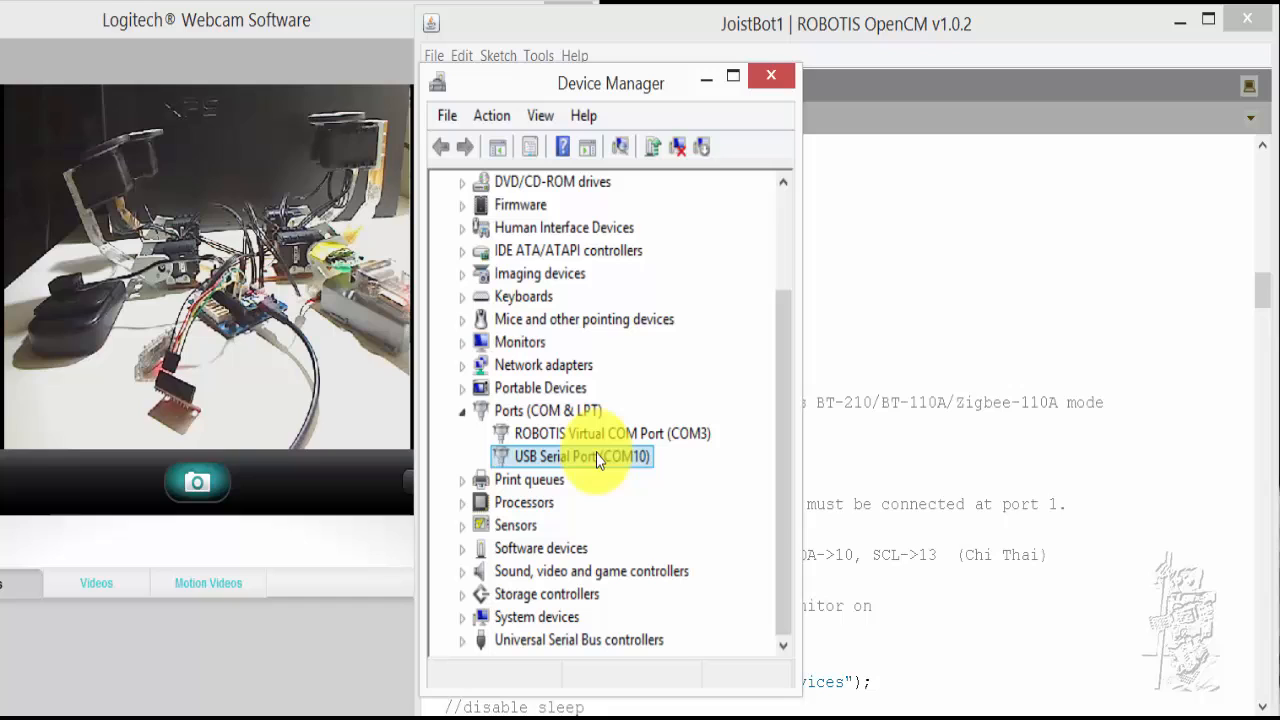
mouse_move(985, 347)
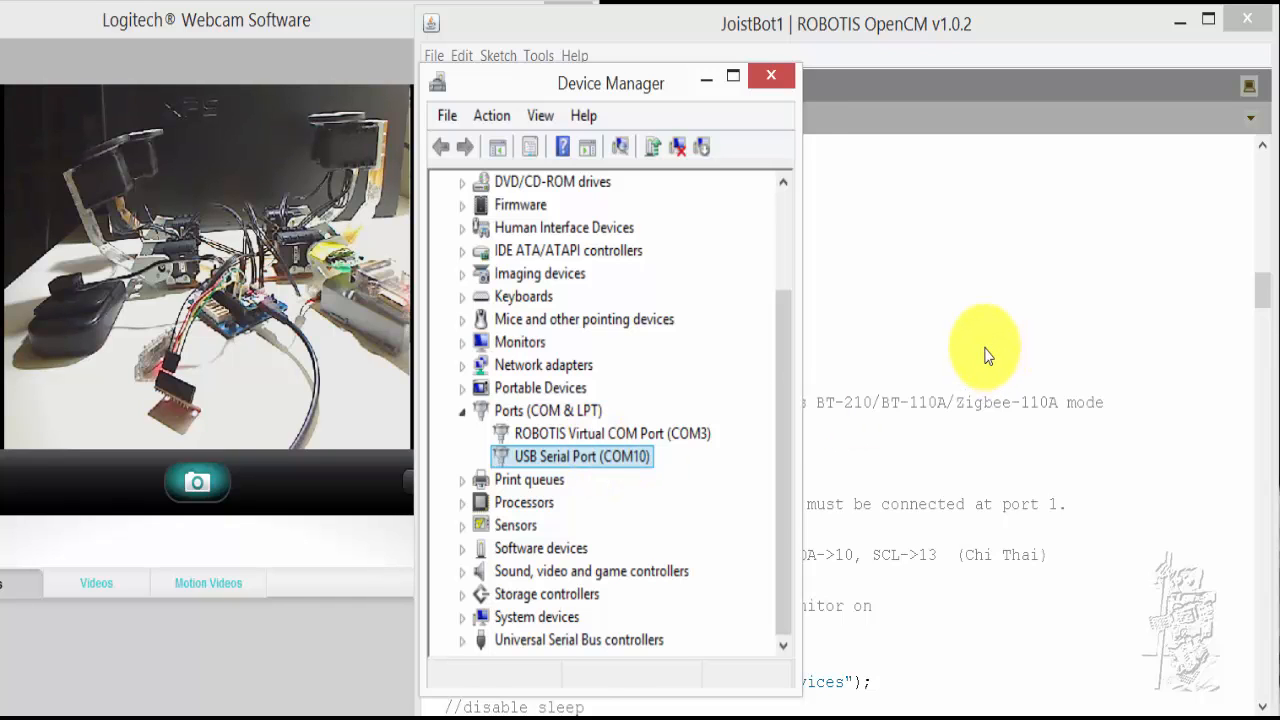
left_click(770, 75)
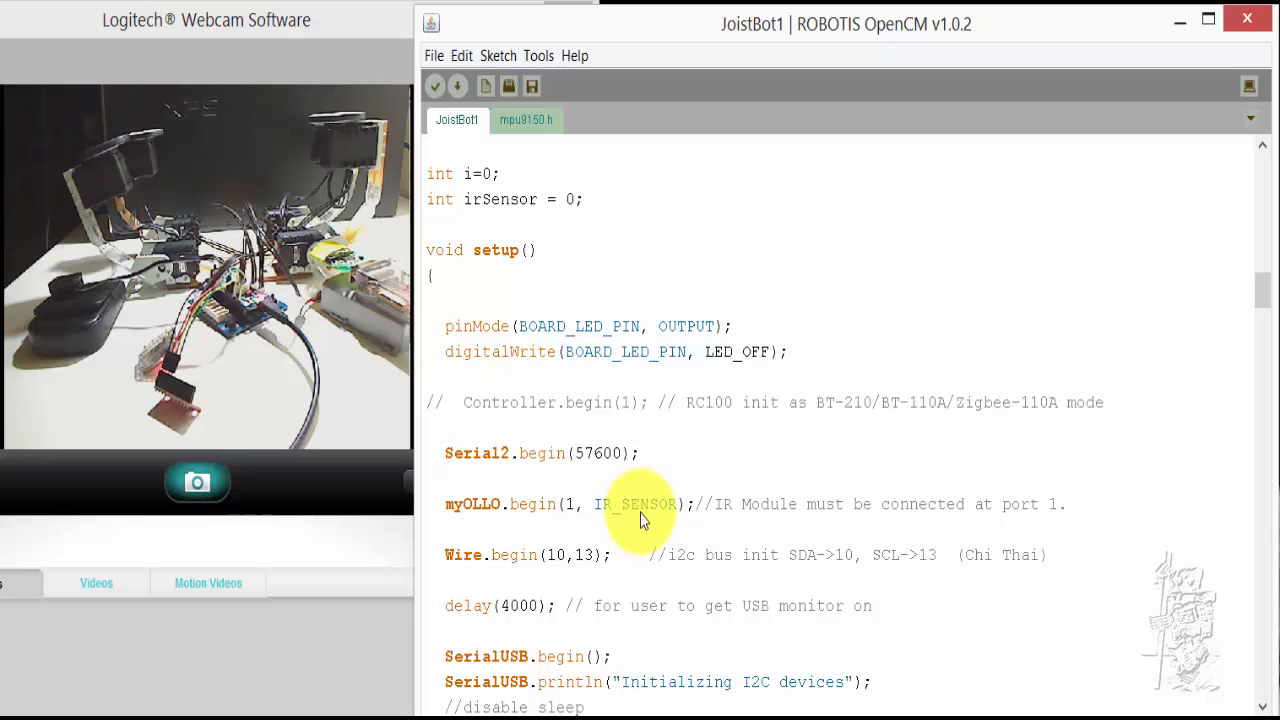
mouse_move(558, 608)
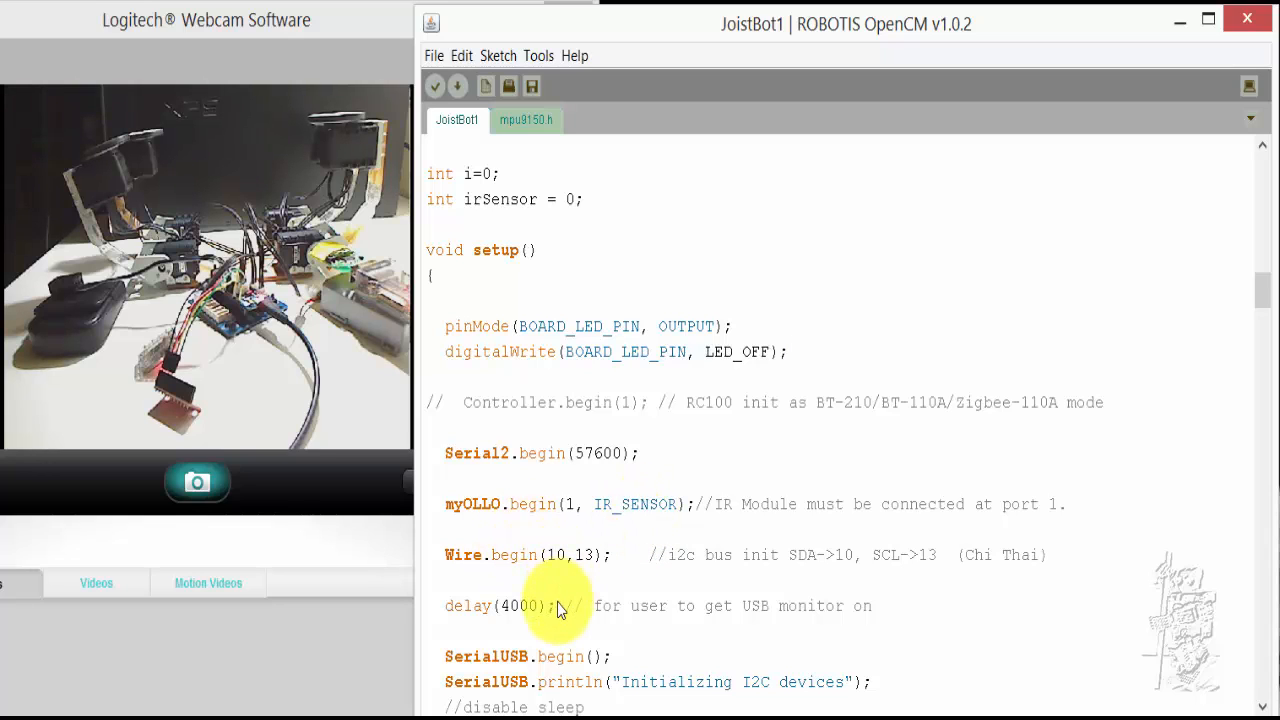
scroll("down", 3)
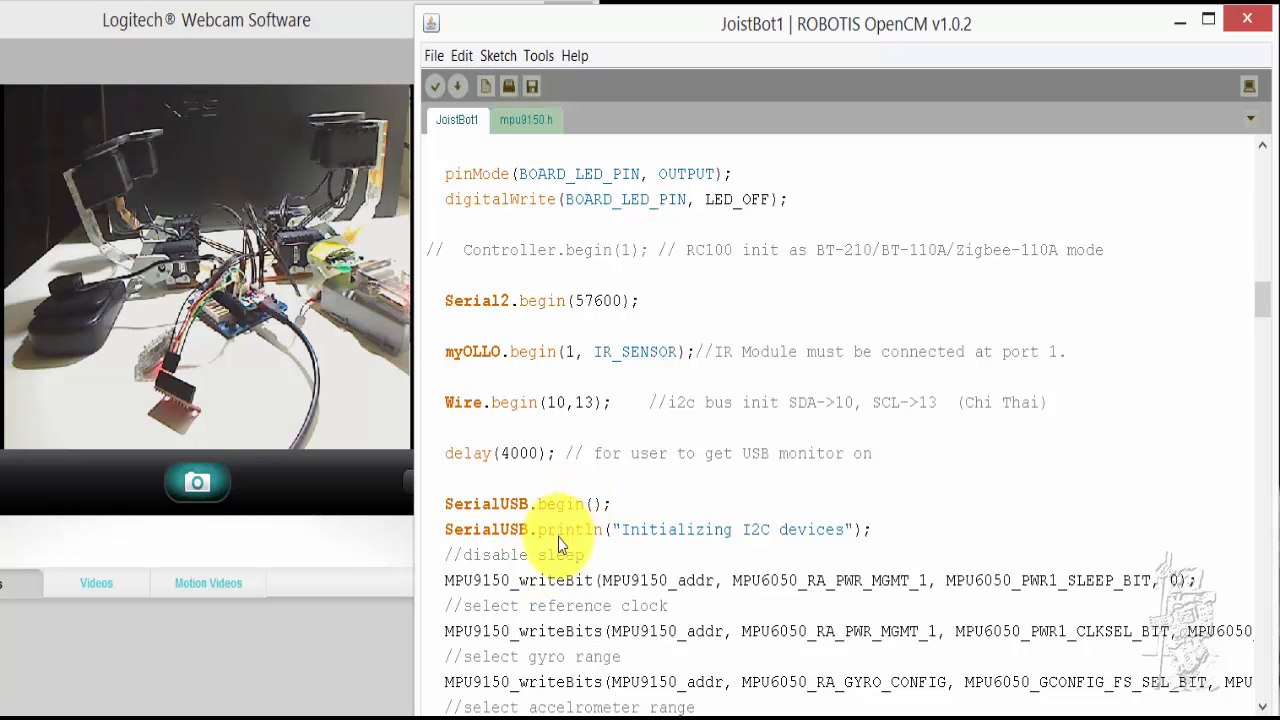
scroll("down", 3)
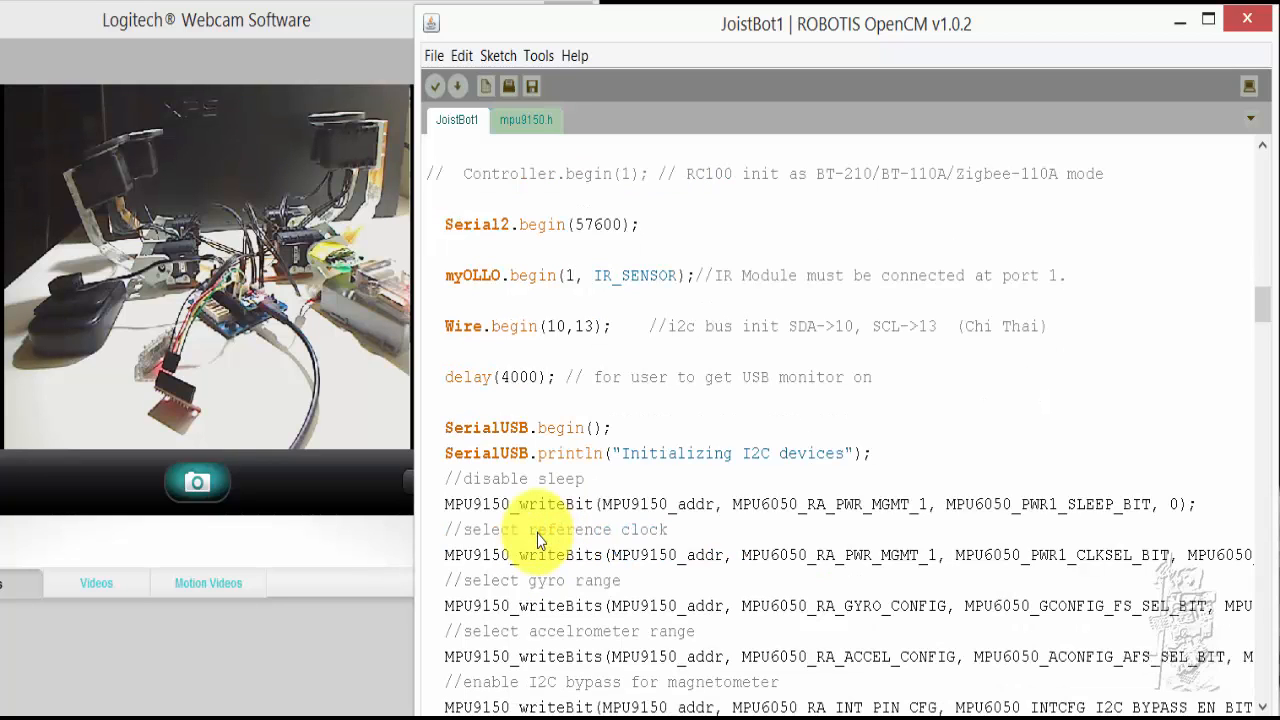
scroll("down", 3)
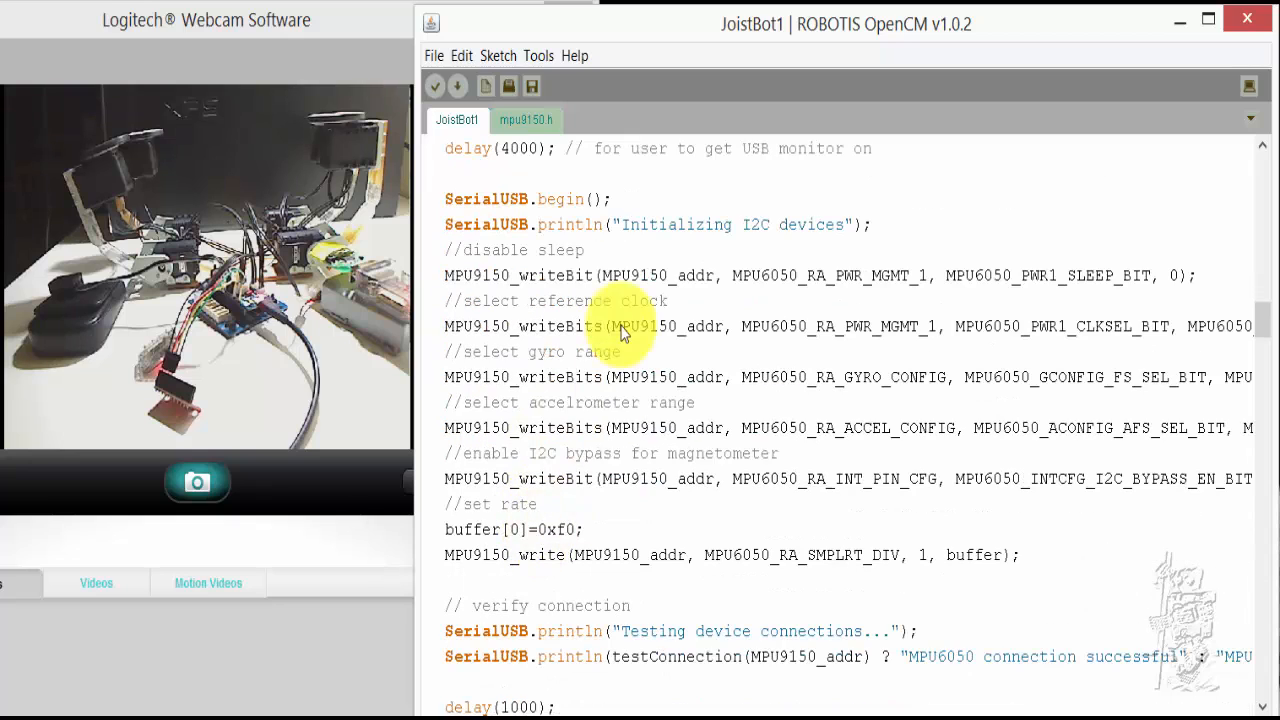
mouse_move(632, 600)
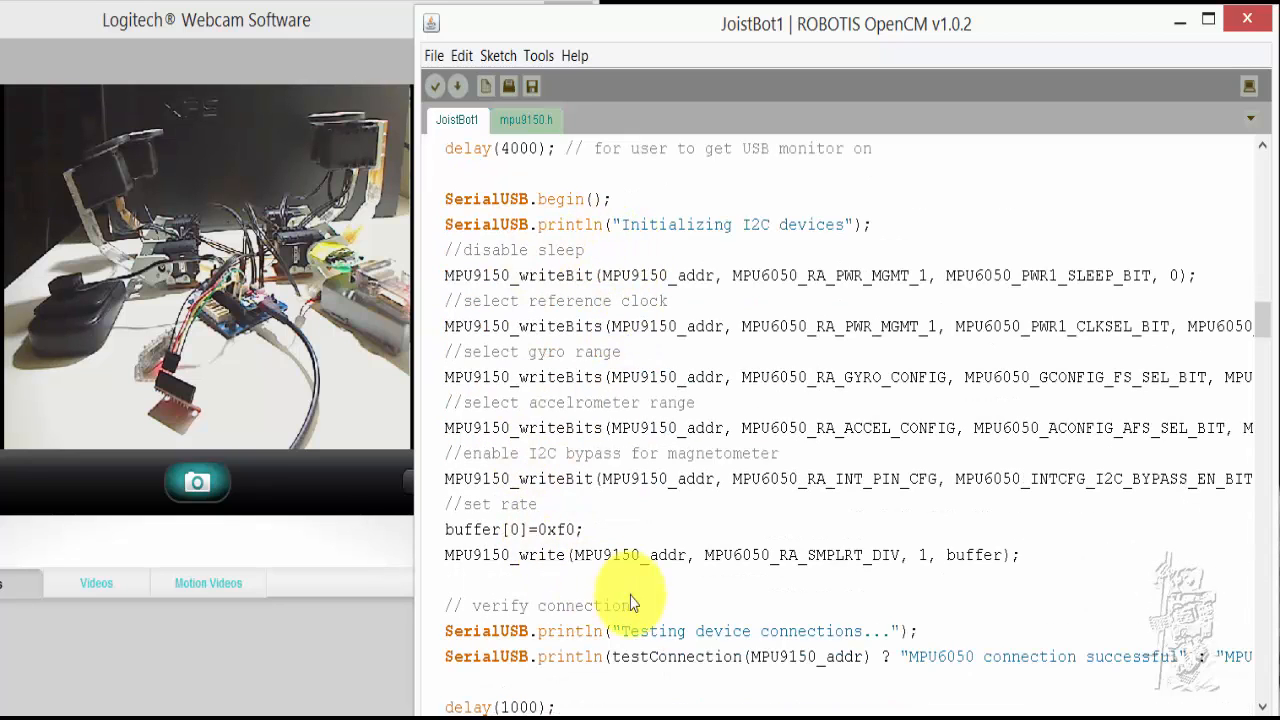
mouse_move(715, 190)
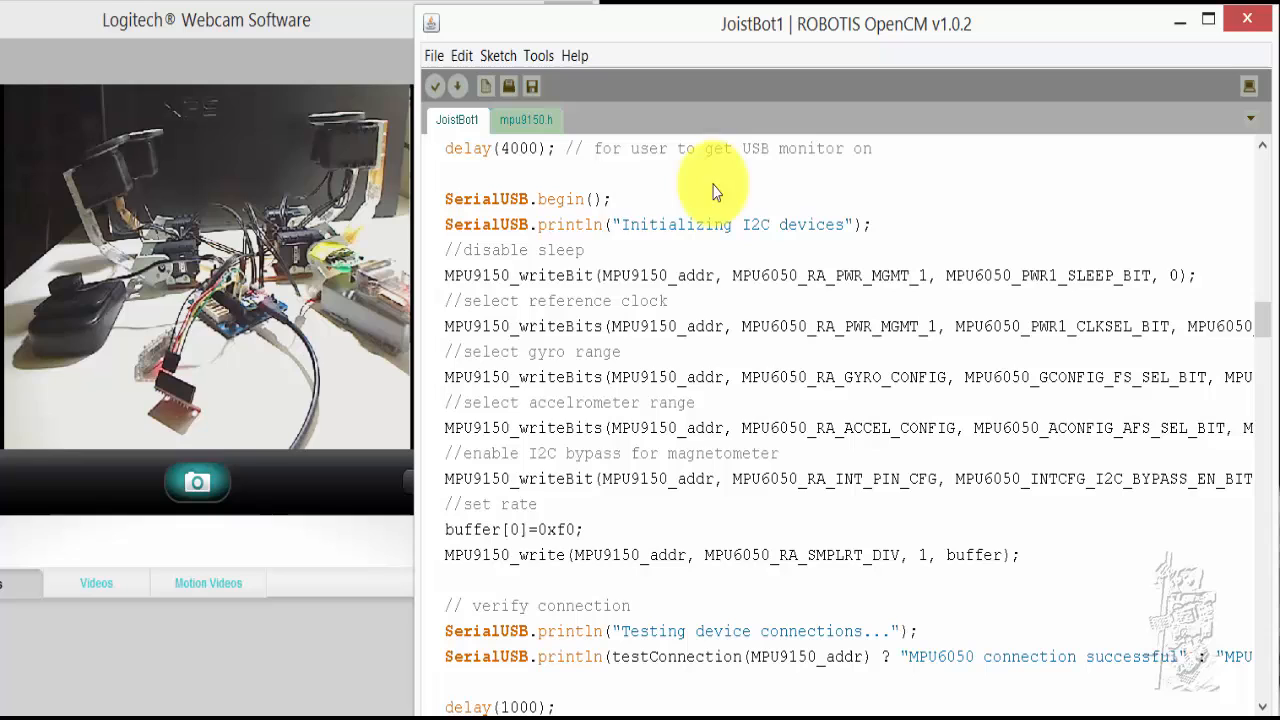
mouse_move(610, 240)
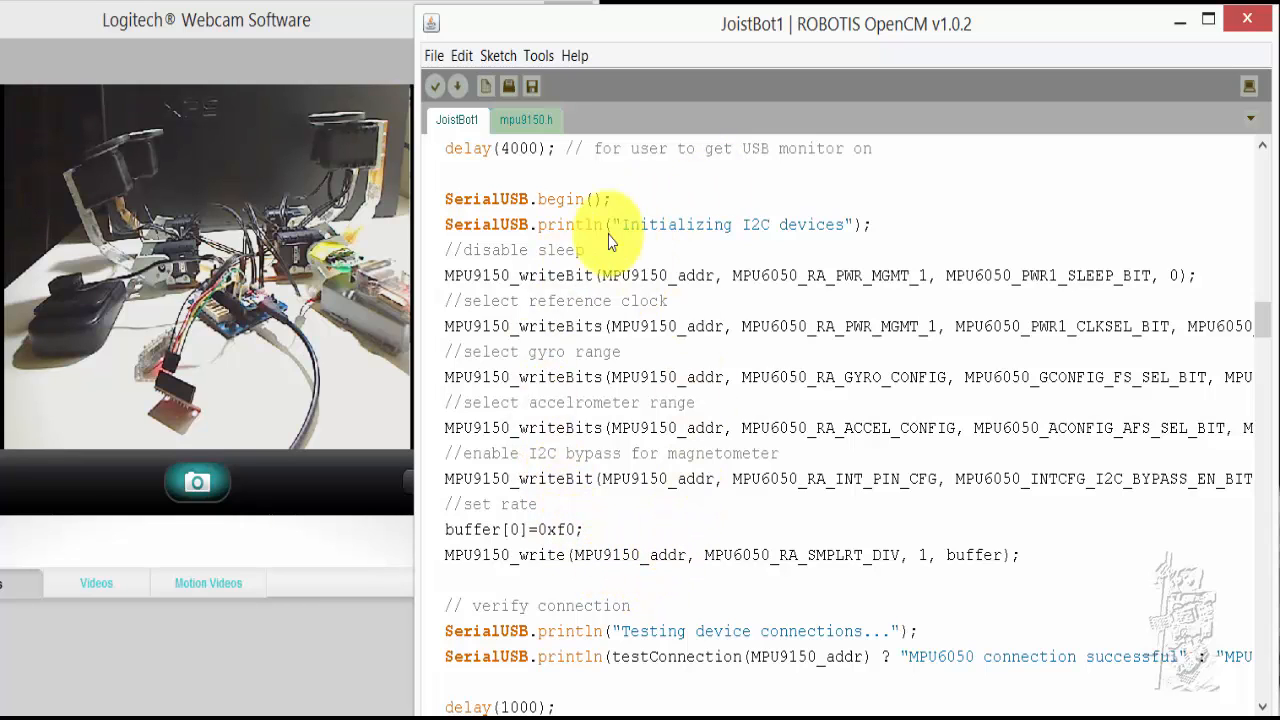
scroll("down", 3)
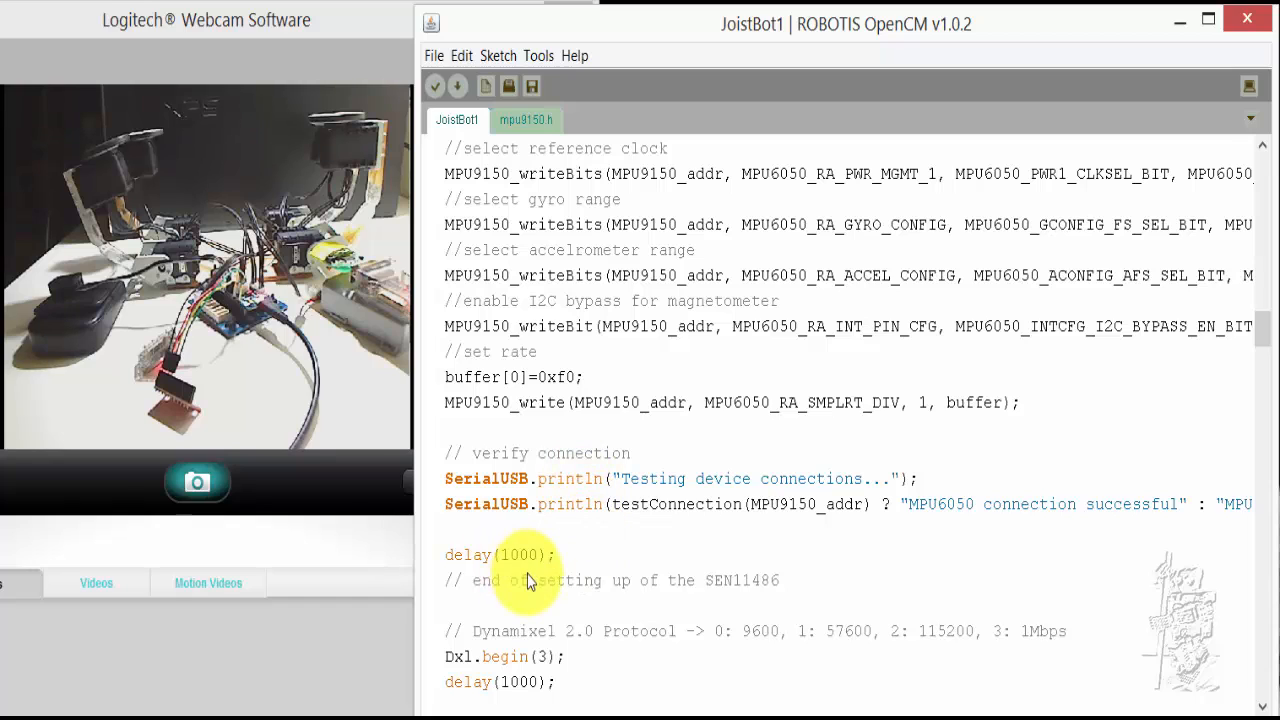
scroll("down", 3)
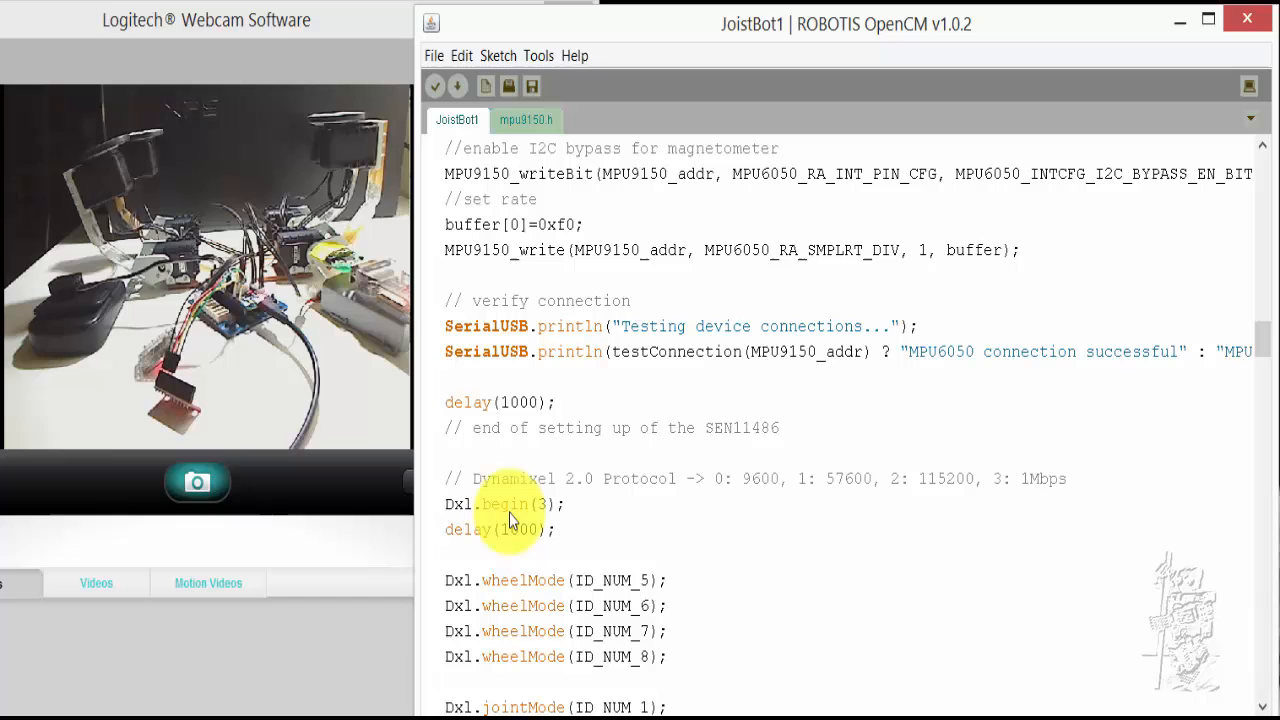
mouse_move(848, 525)
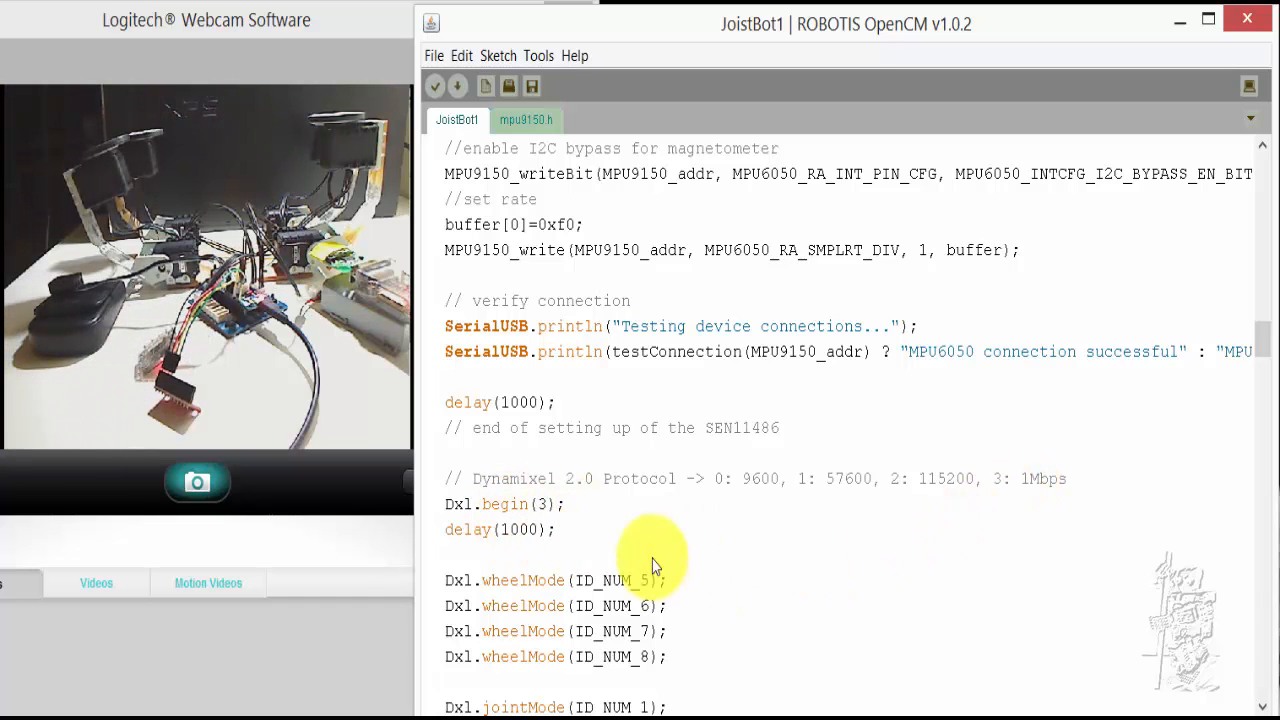
scroll("down", 3)
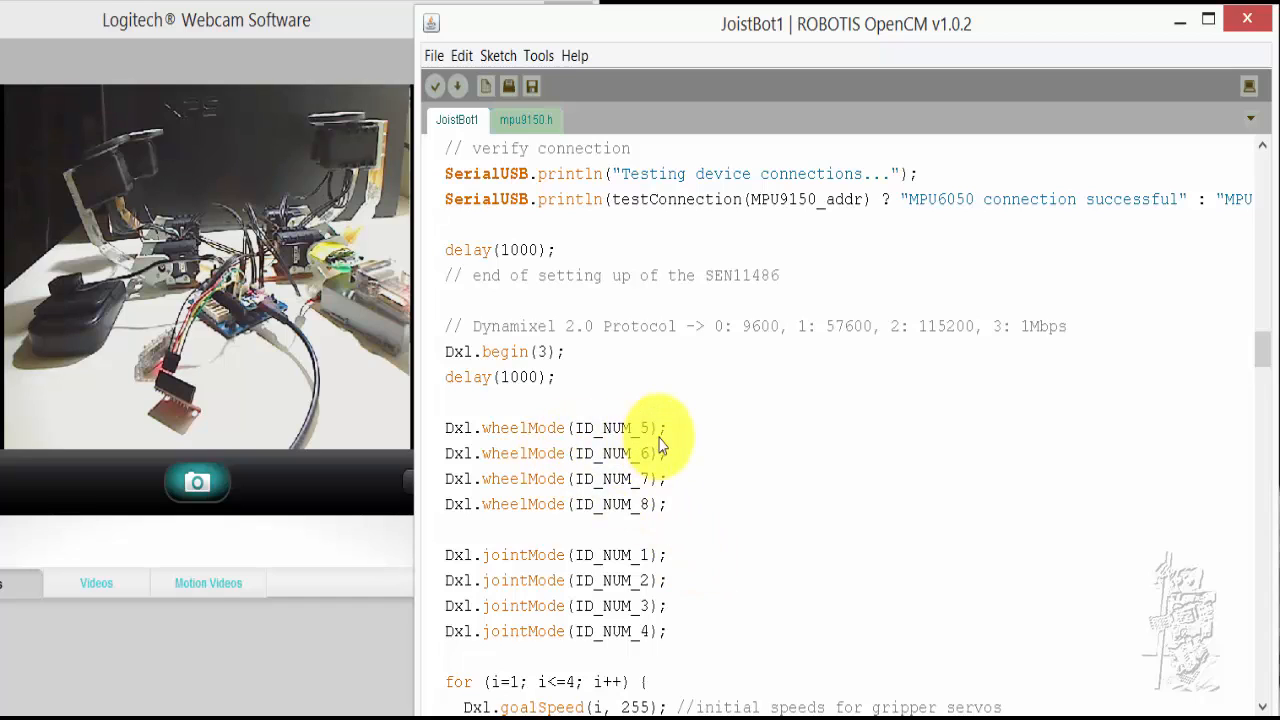
mouse_move(650, 520)
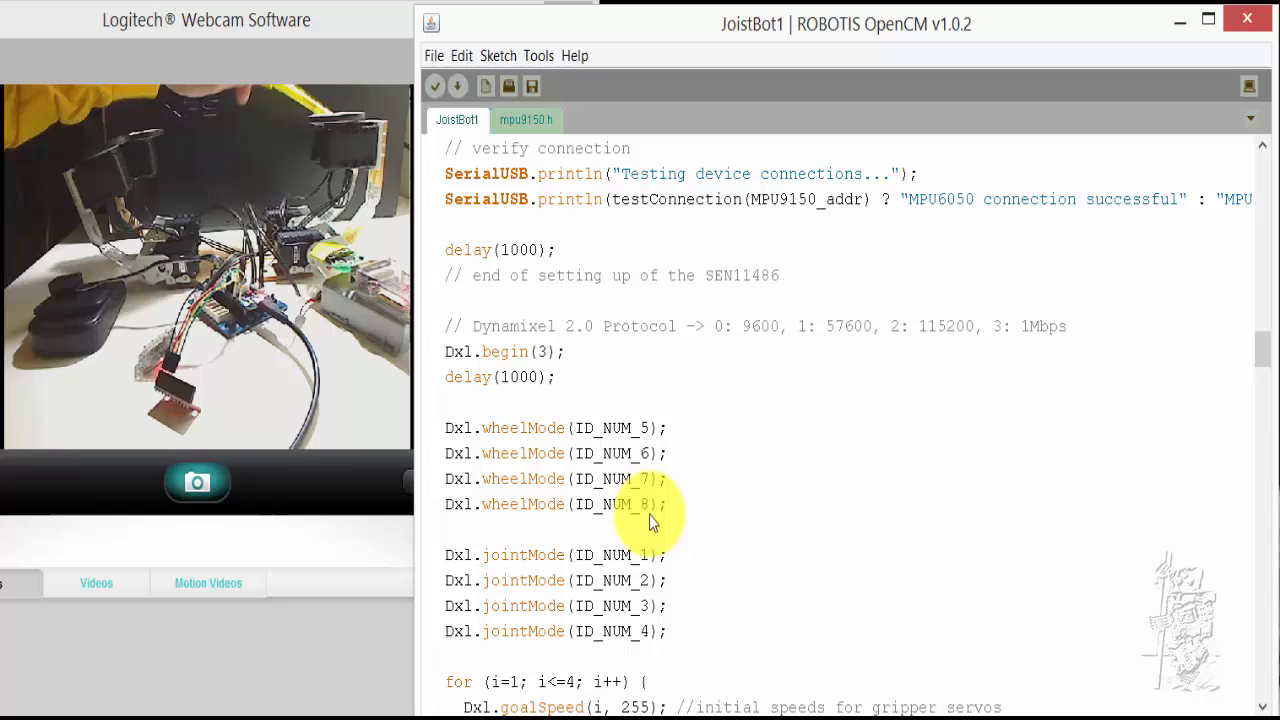
mouse_move(548, 515)
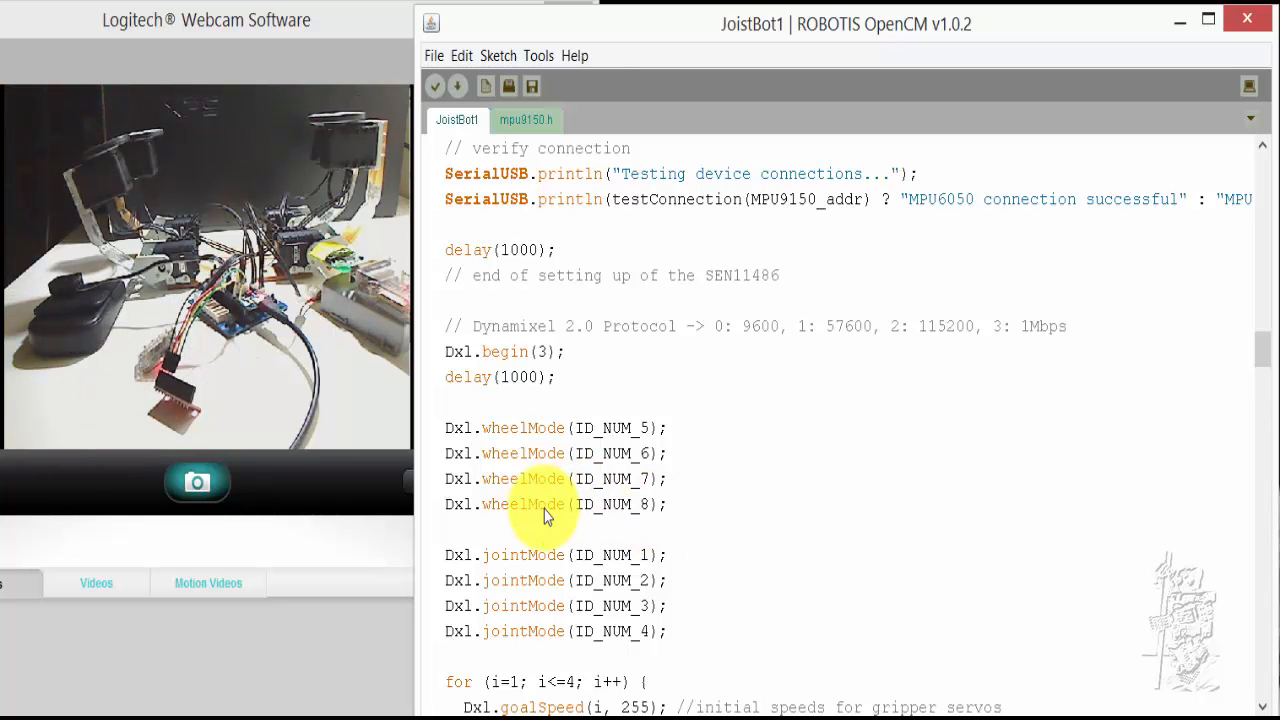
scroll("down", 3)
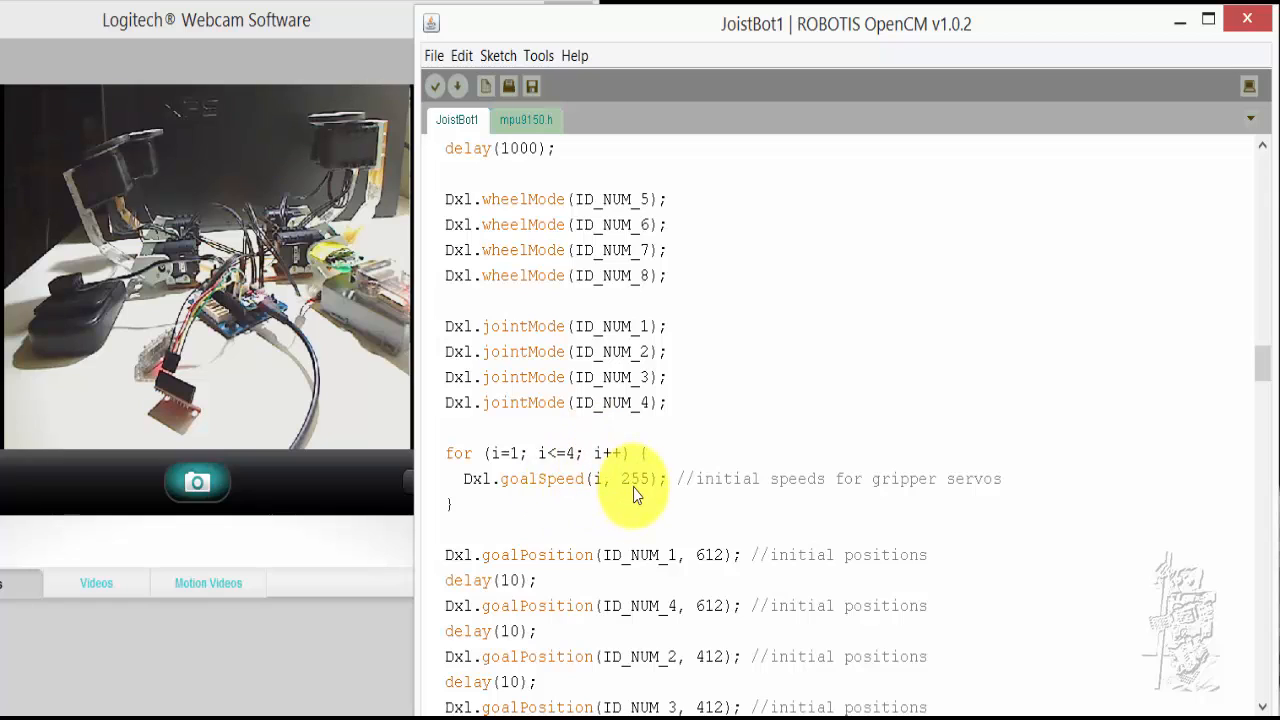
mouse_move(693, 510)
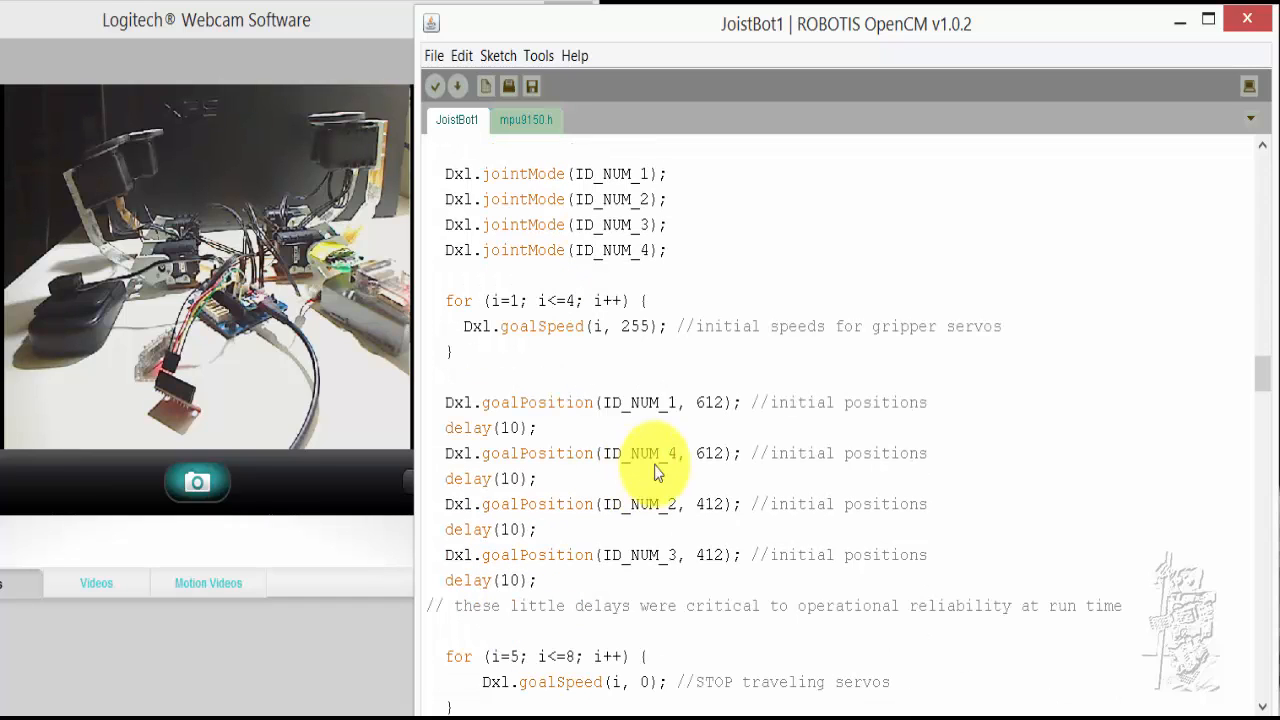
mouse_move(655, 420)
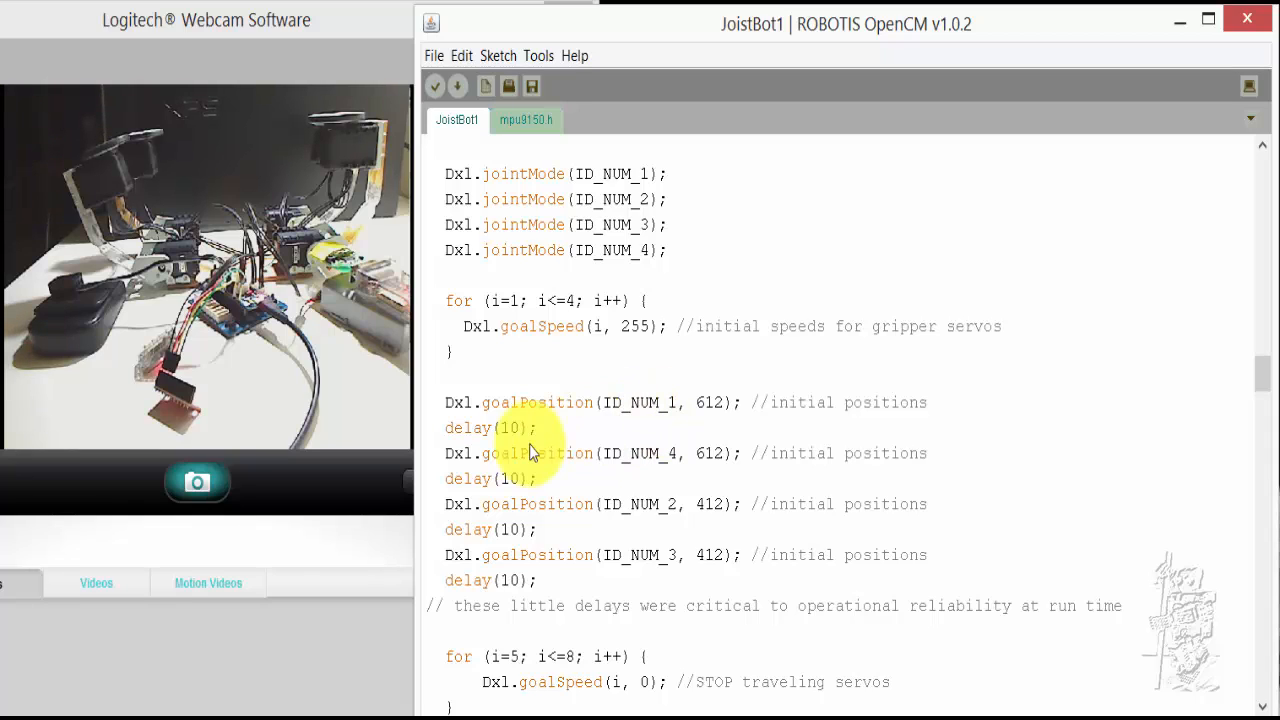
mouse_move(495, 430)
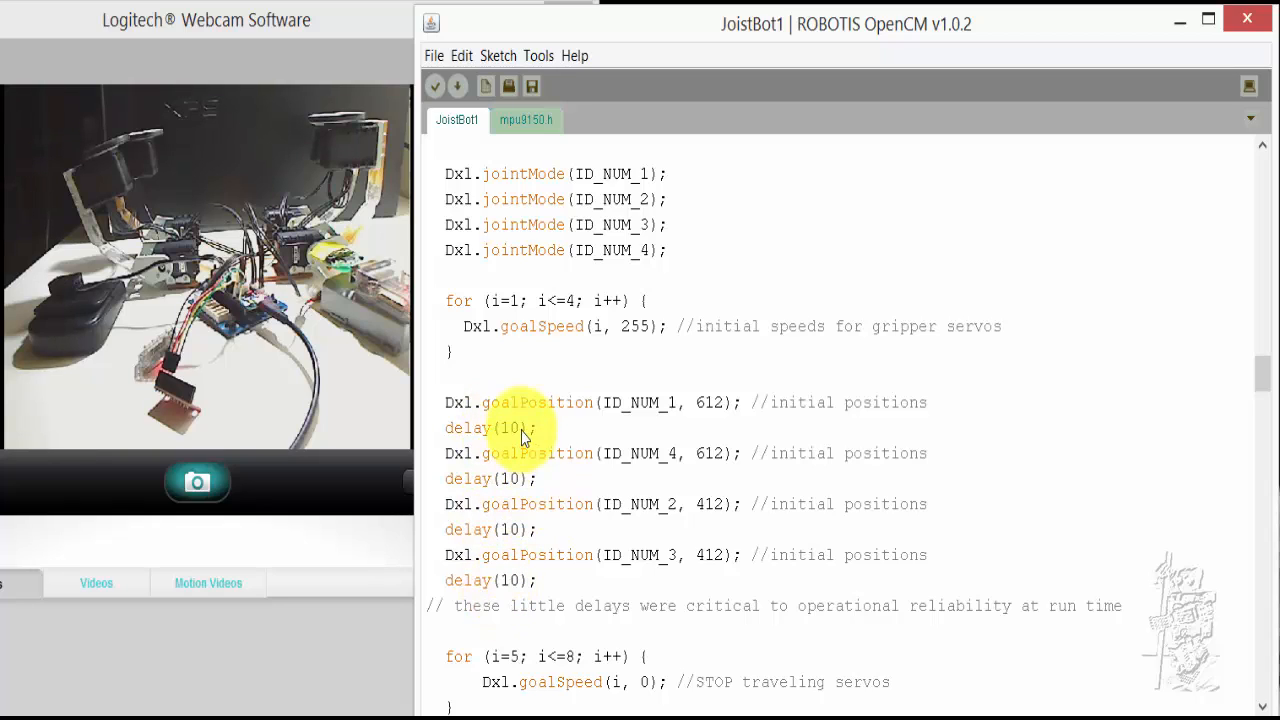
mouse_move(675, 415)
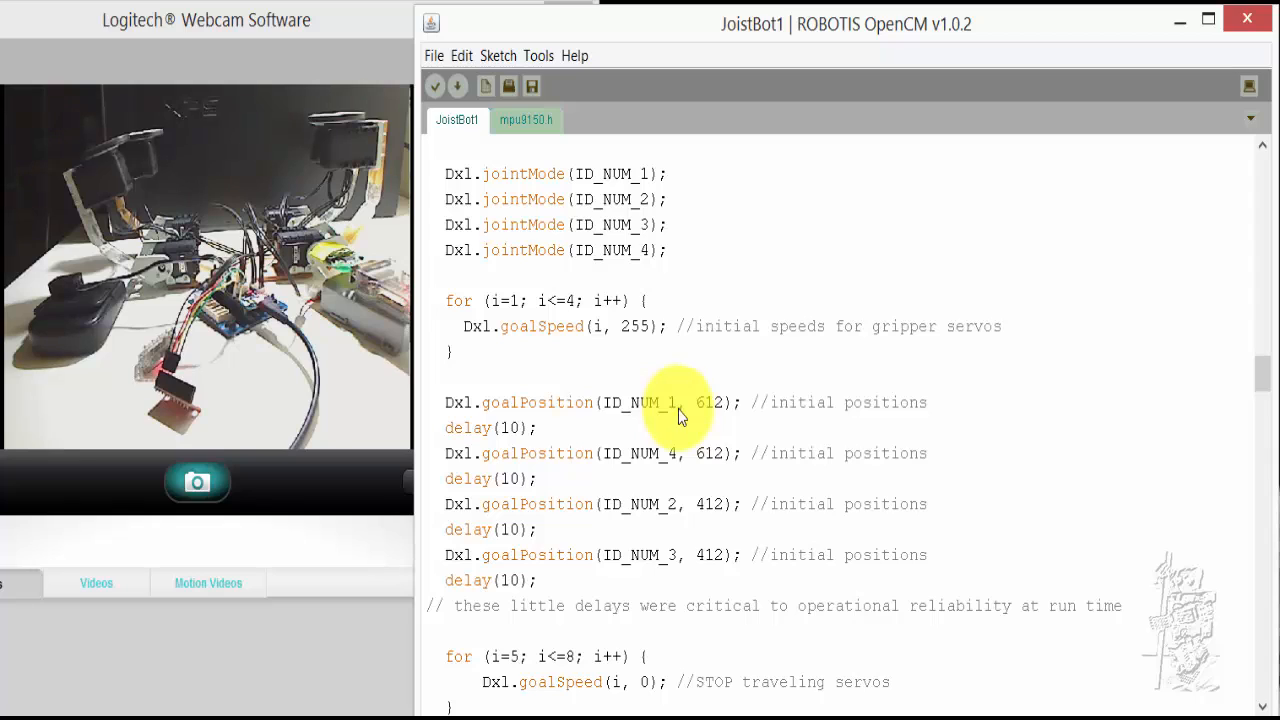
mouse_move(650, 518)
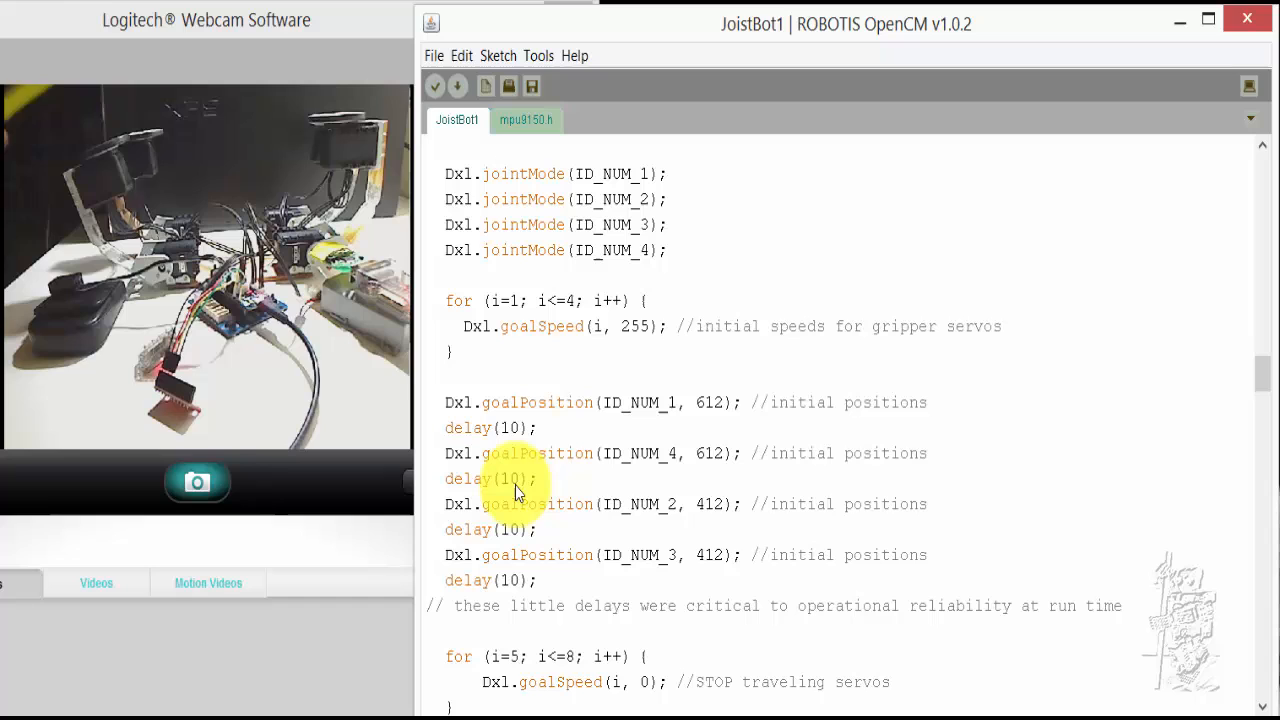
scroll("down", 3)
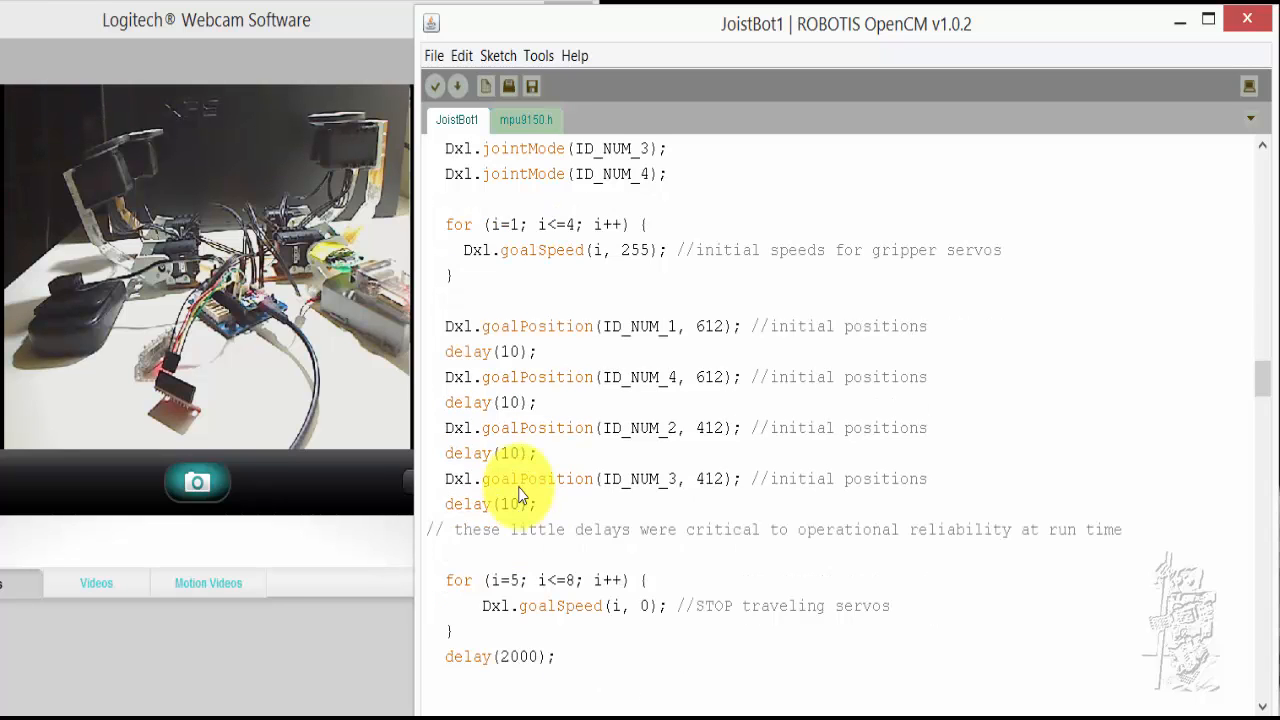
scroll("down", 3)
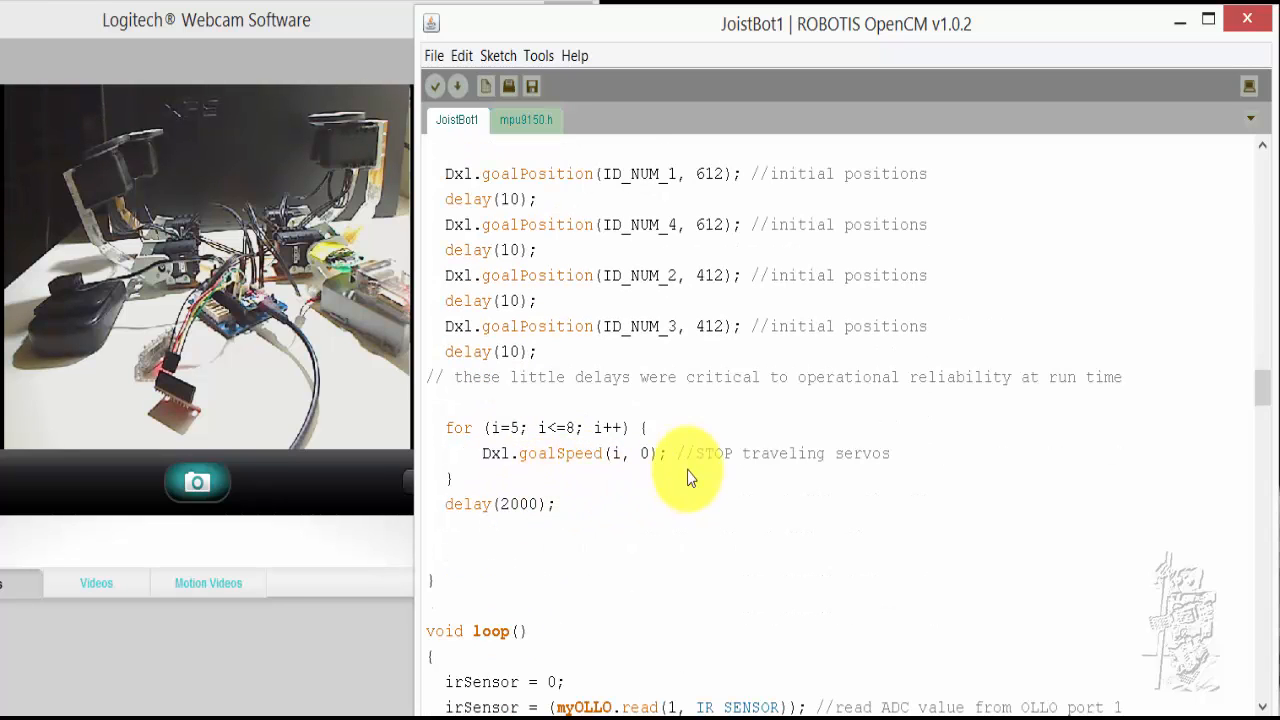
mouse_move(622, 463)
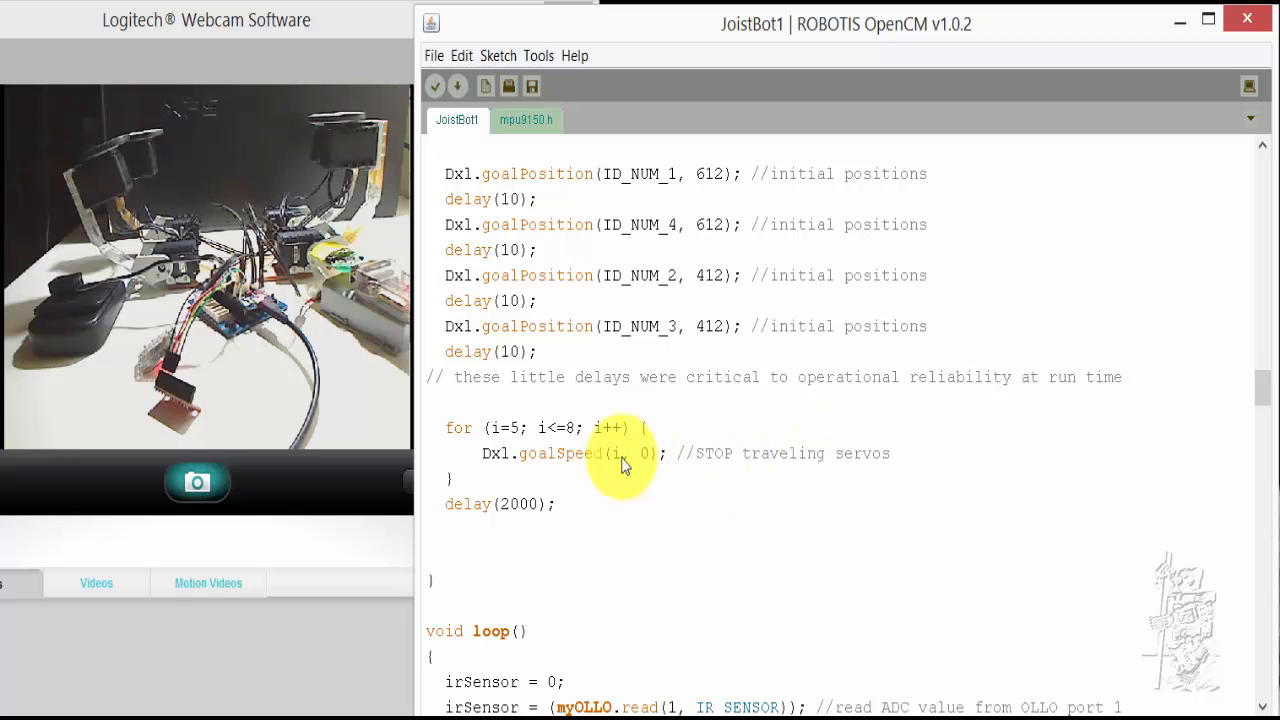
mouse_move(588, 473)
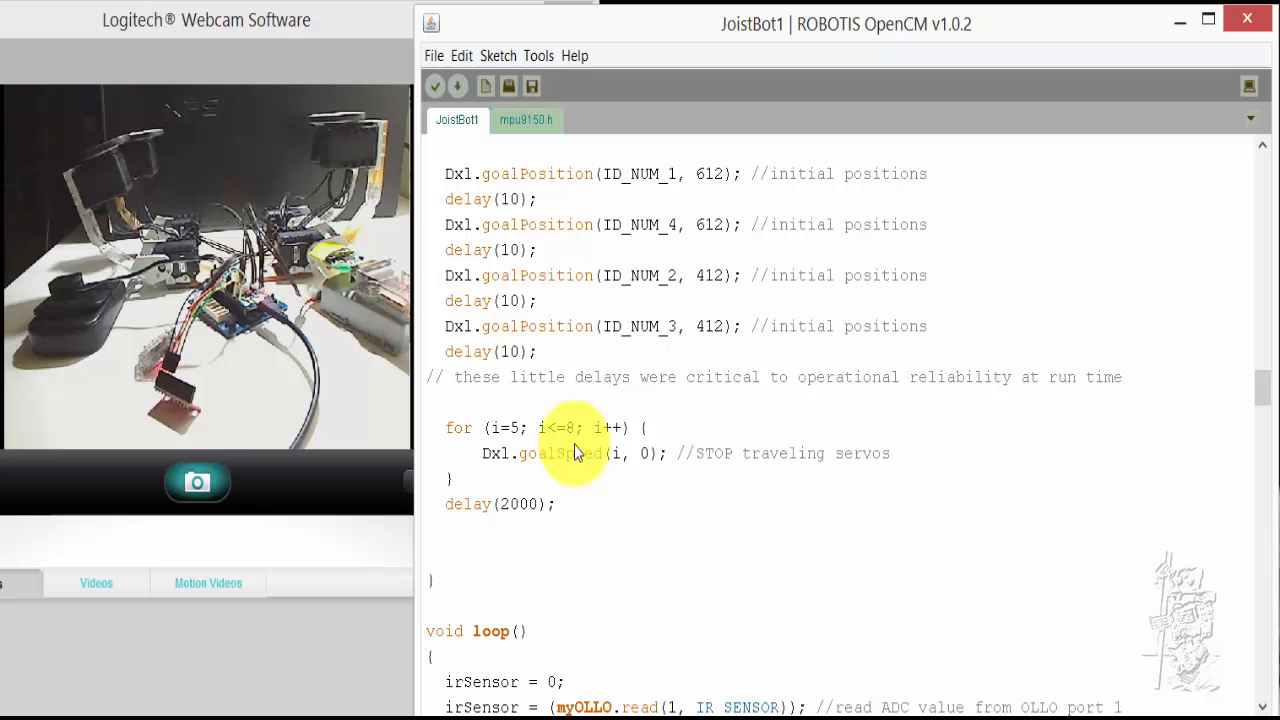
mouse_move(615, 497)
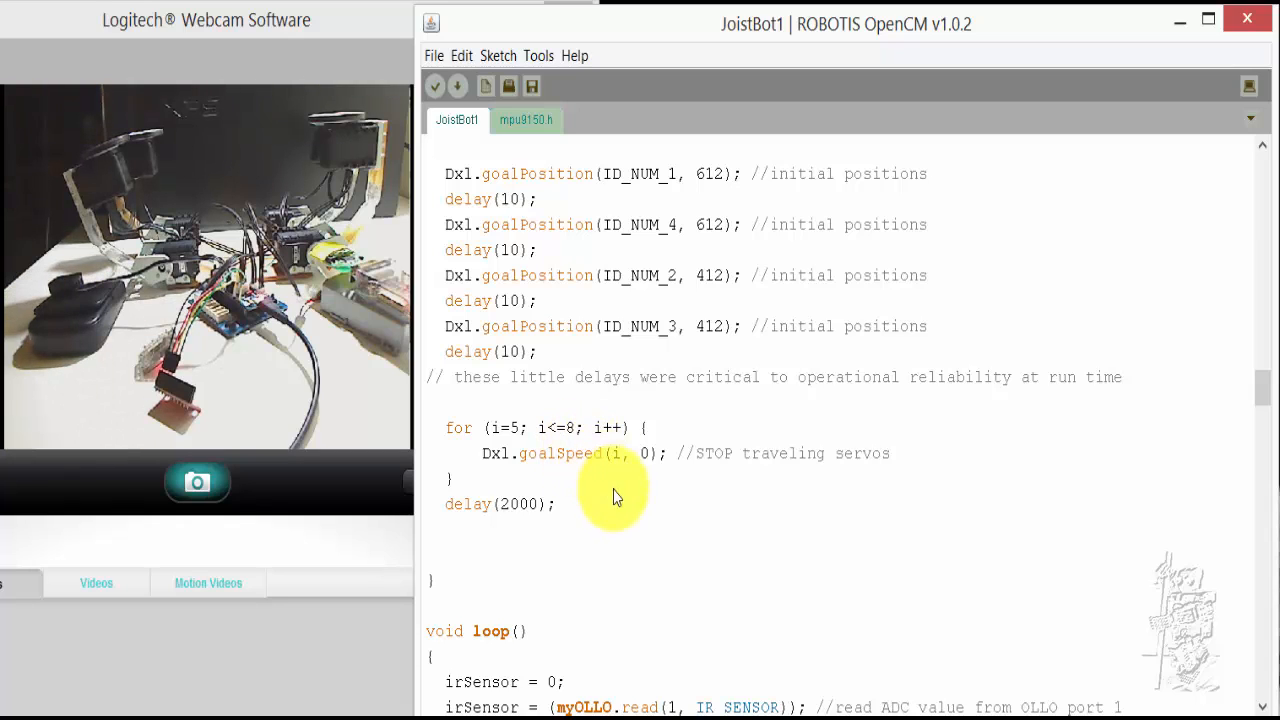
mouse_move(610, 472)
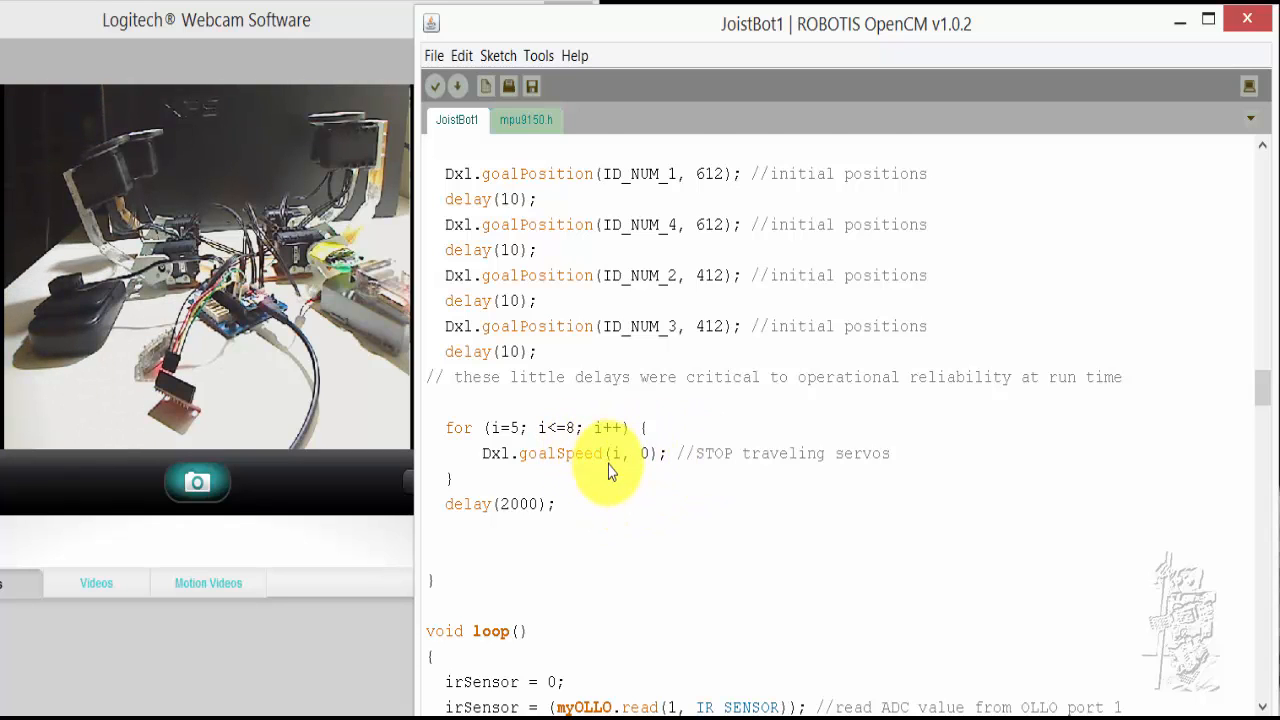
scroll("down", 3)
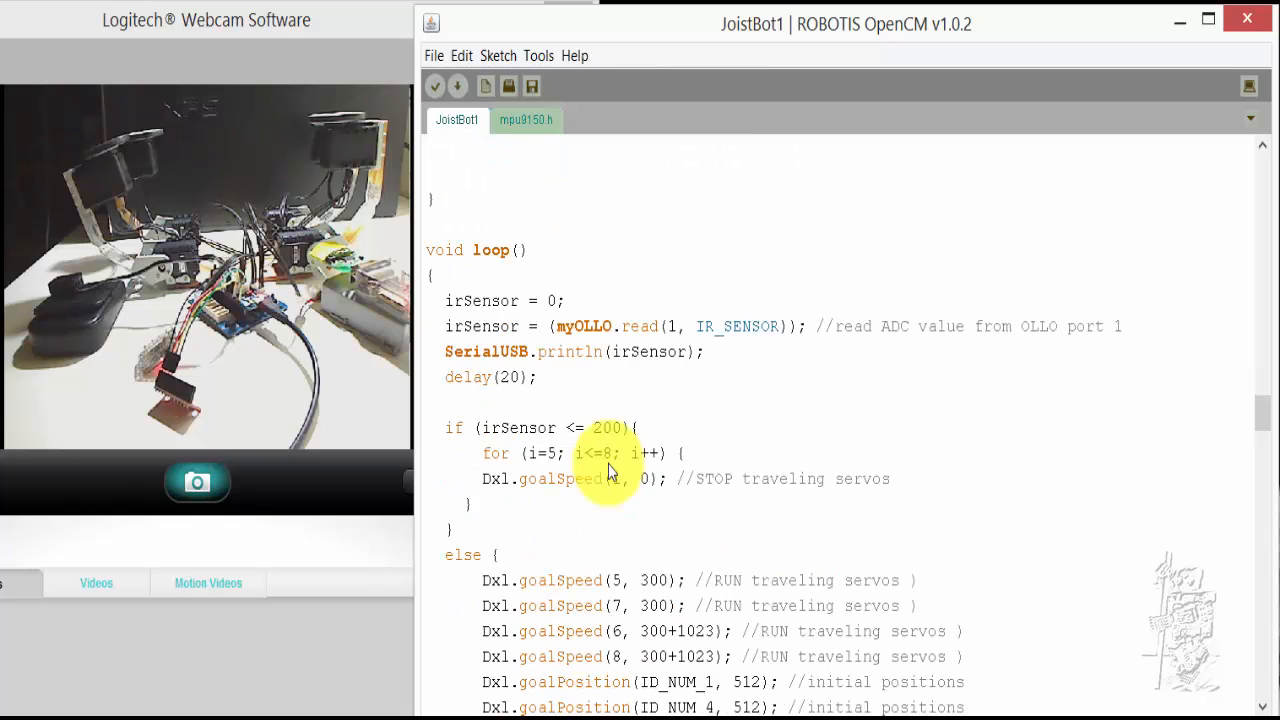
mouse_move(495, 280)
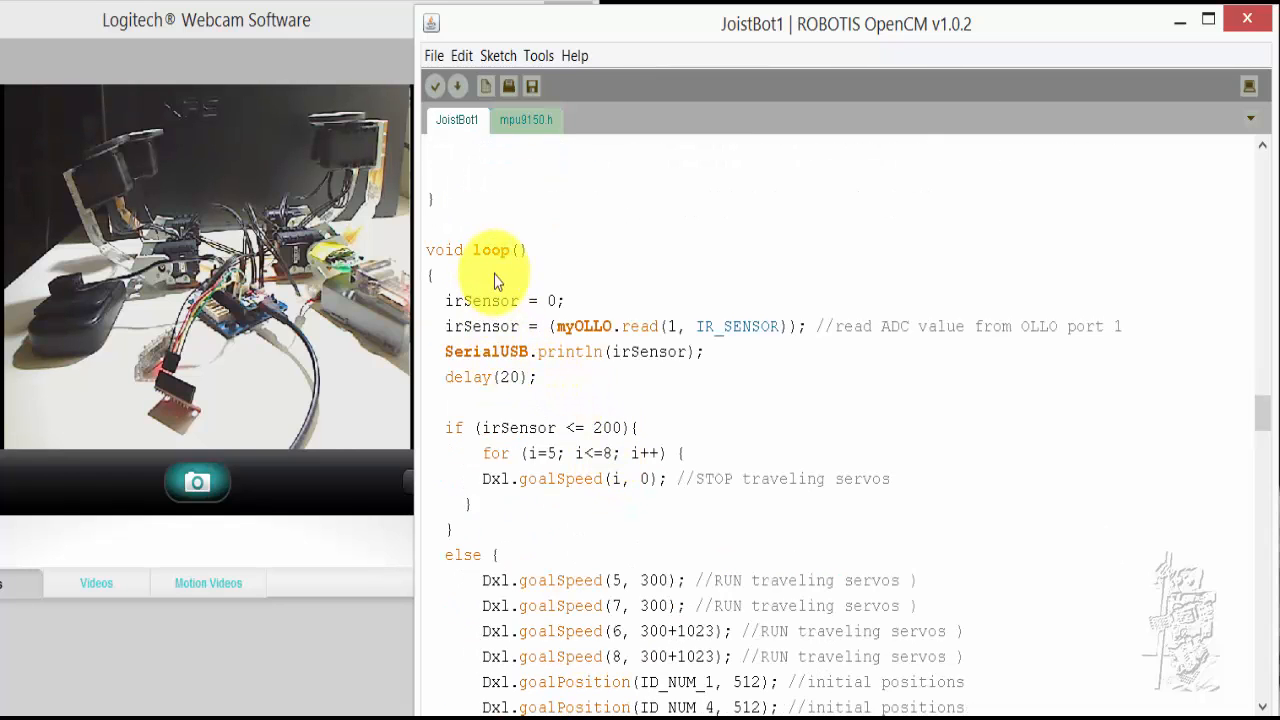
mouse_move(710, 338)
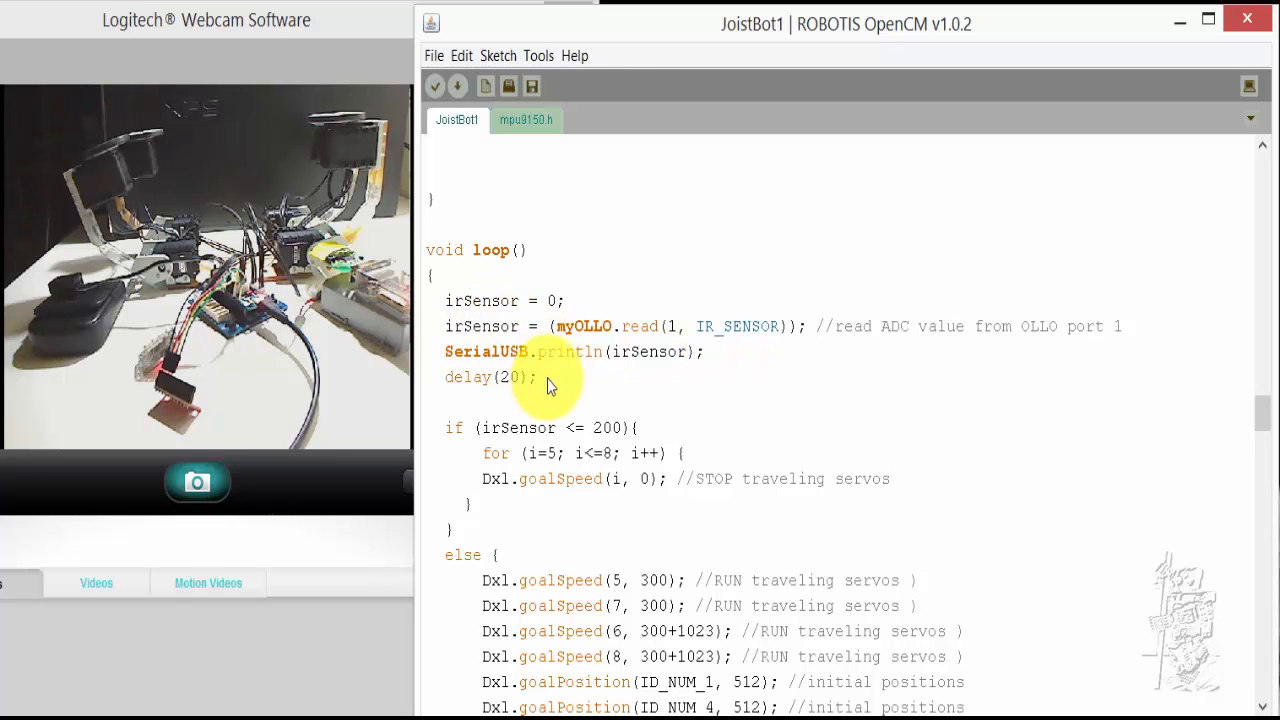
mouse_move(518, 374)
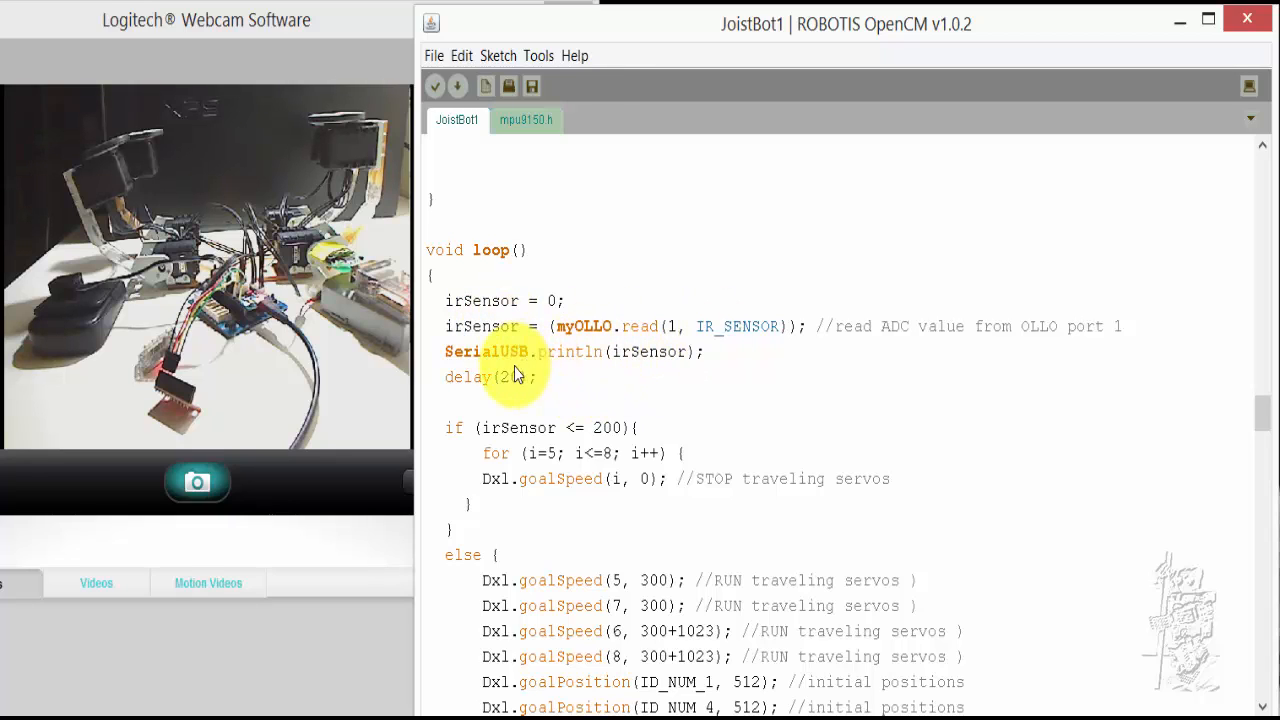
mouse_move(548, 400)
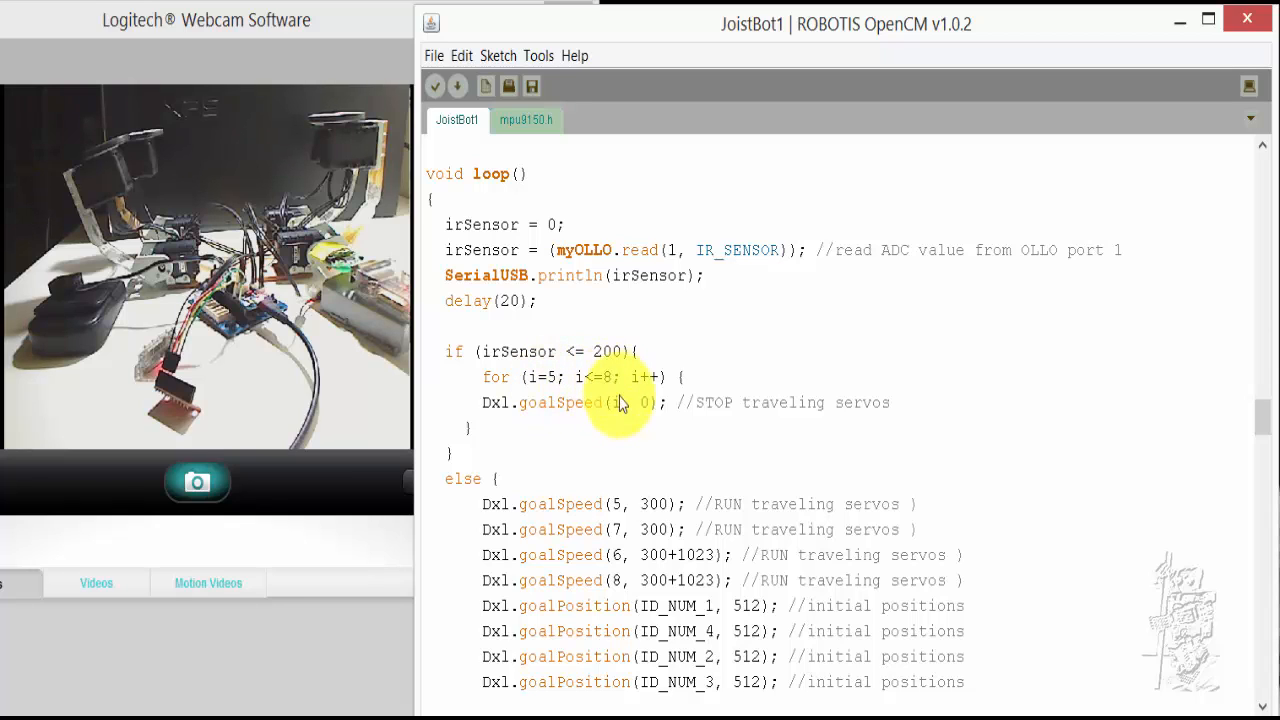
scroll("down", 3)
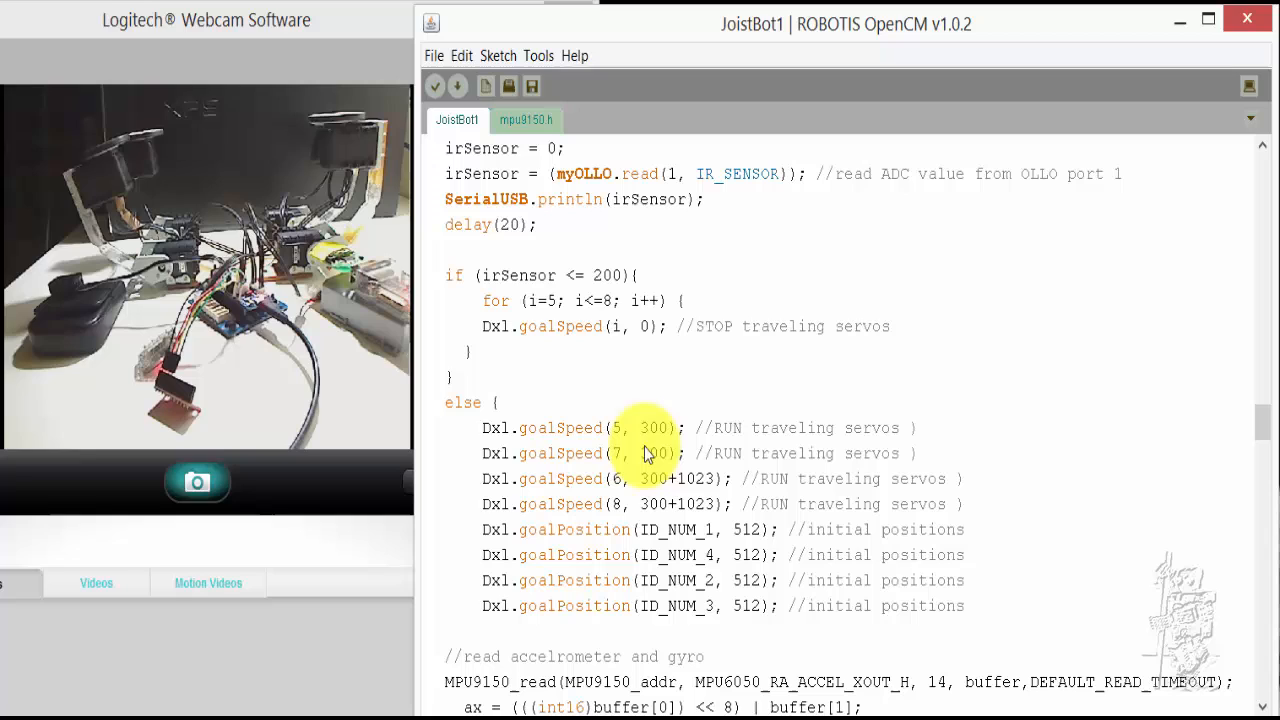
mouse_move(650, 457)
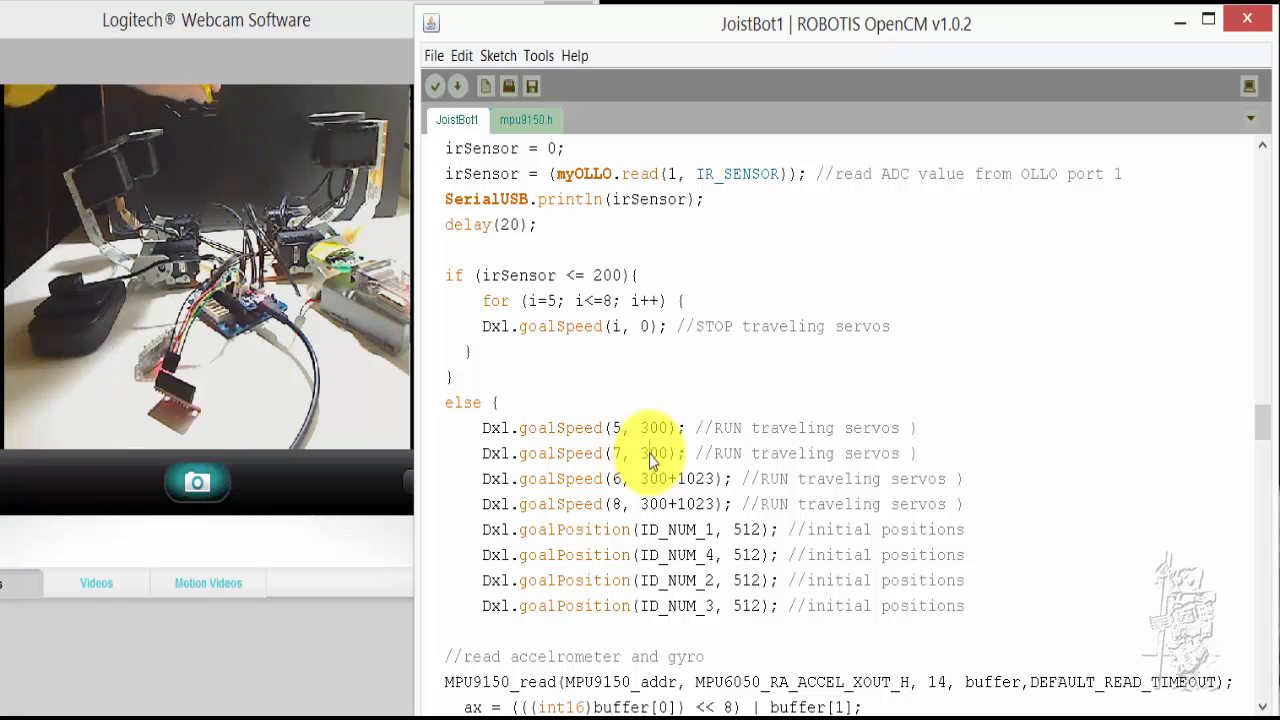
mouse_move(715, 540)
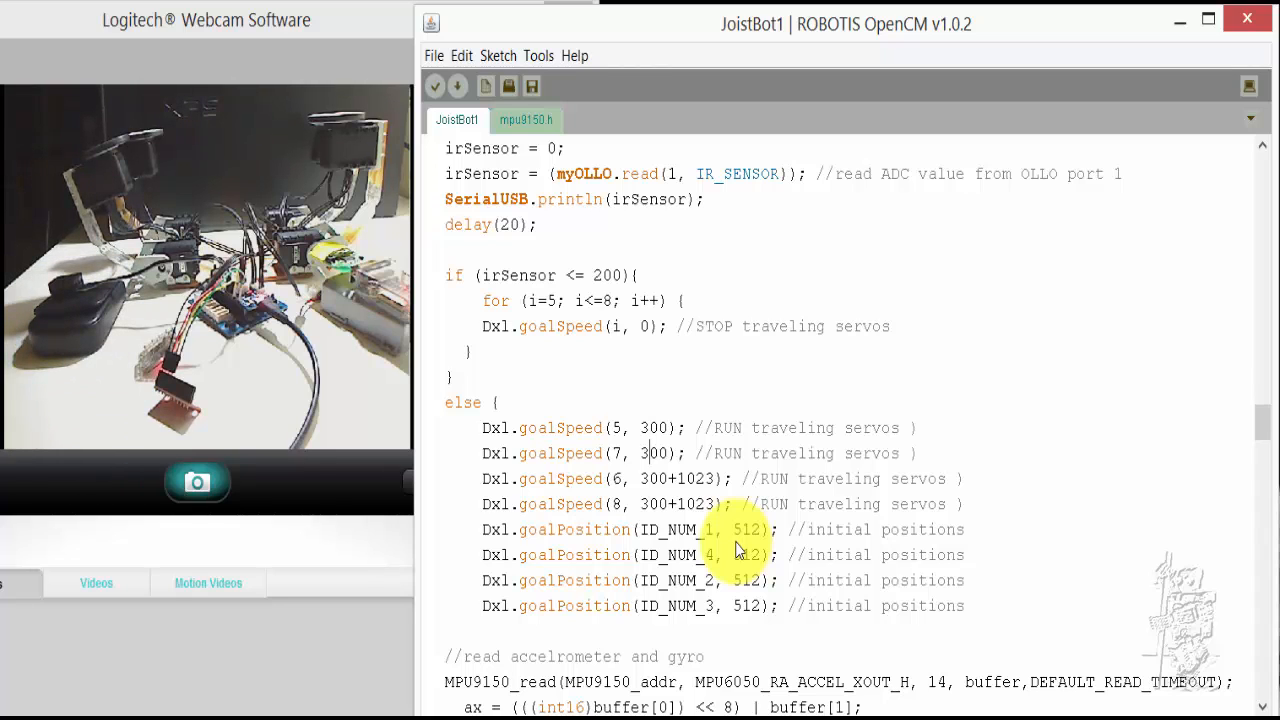
scroll("down", 3)
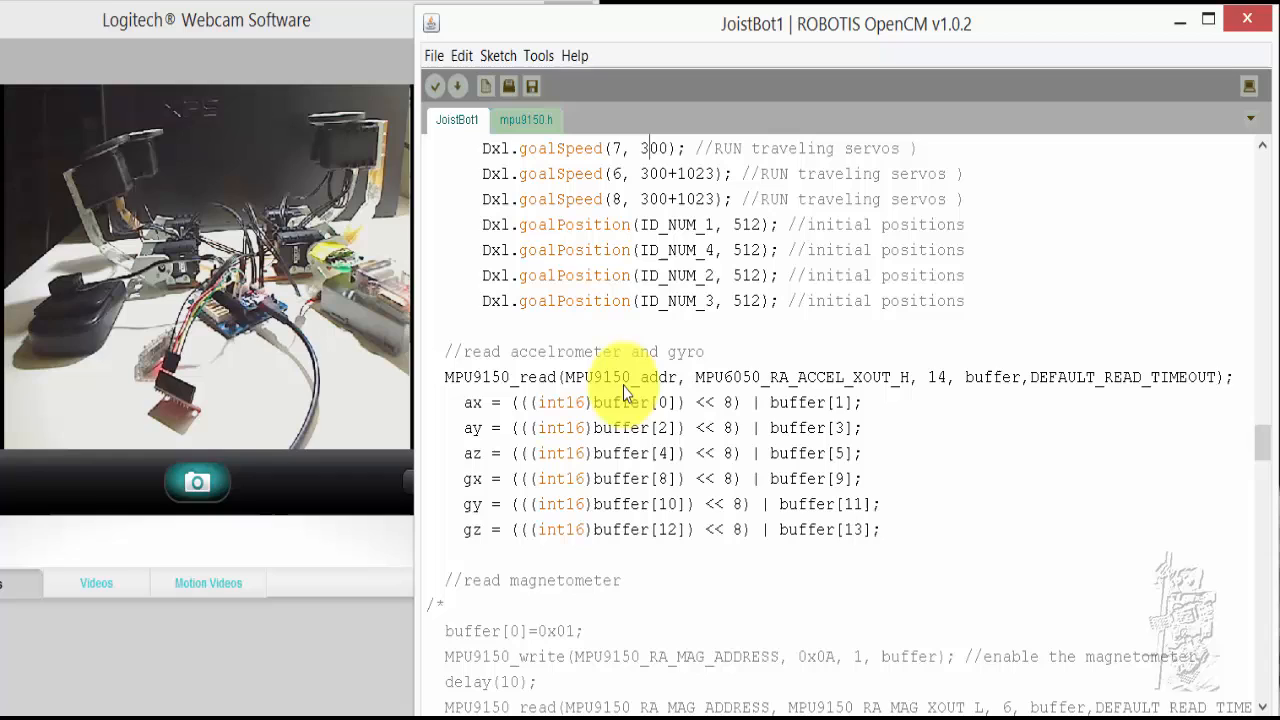
mouse_move(605, 358)
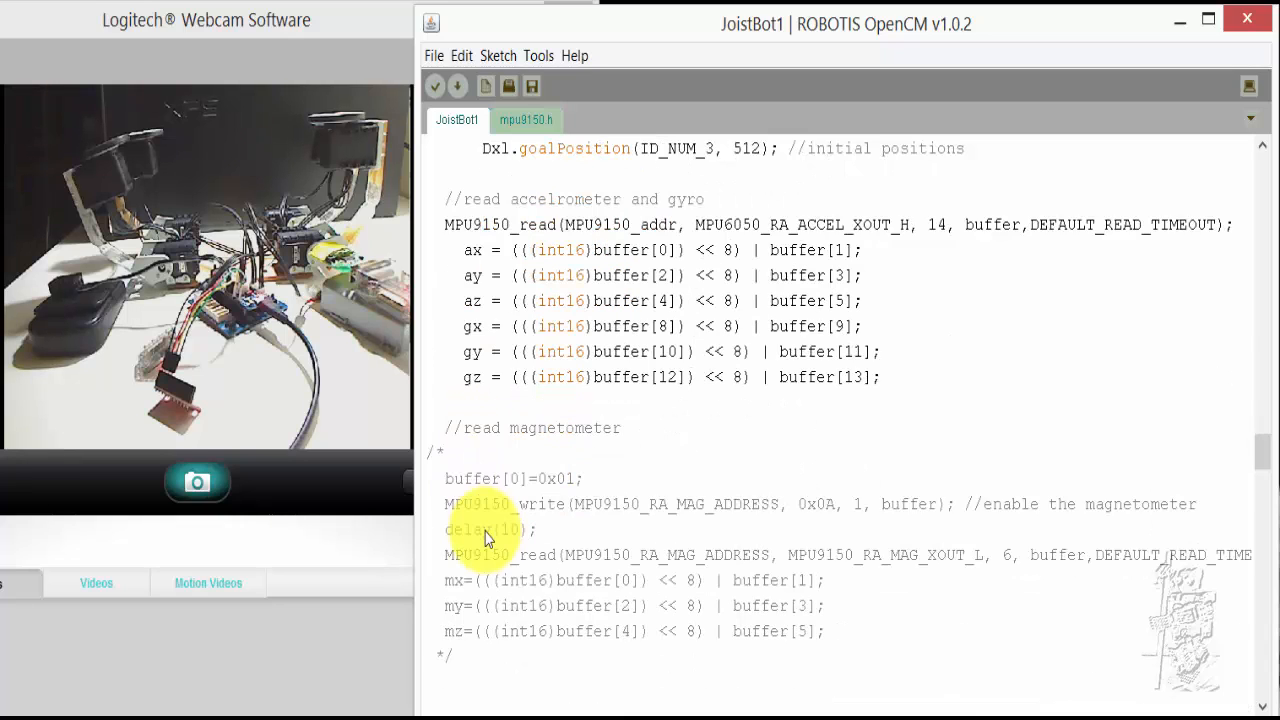
scroll("down", 3)
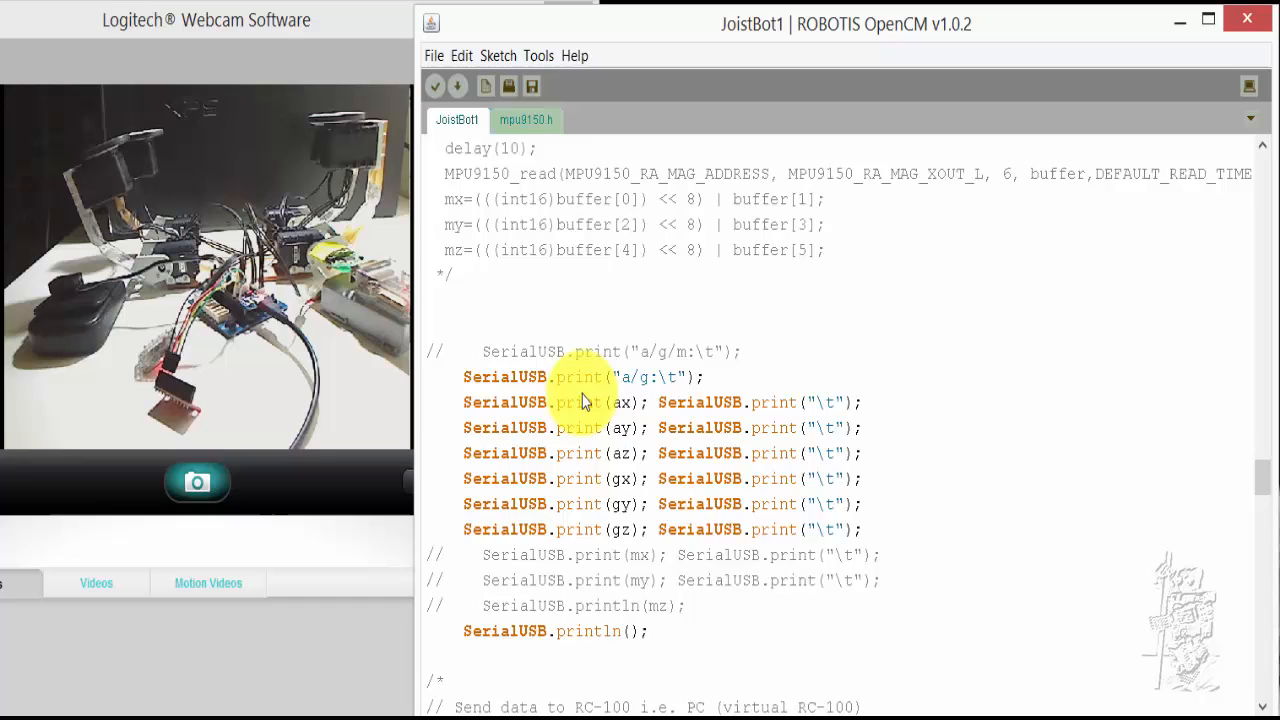
scroll("down", 3)
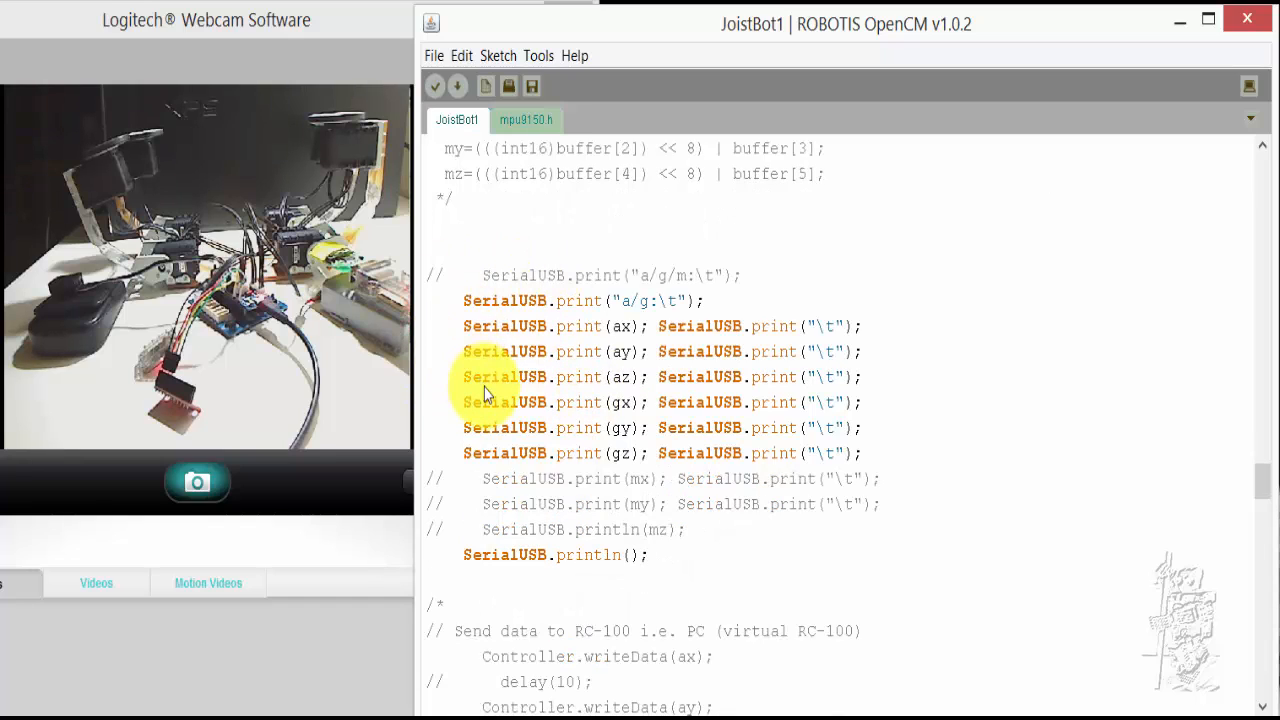
scroll("down", 3)
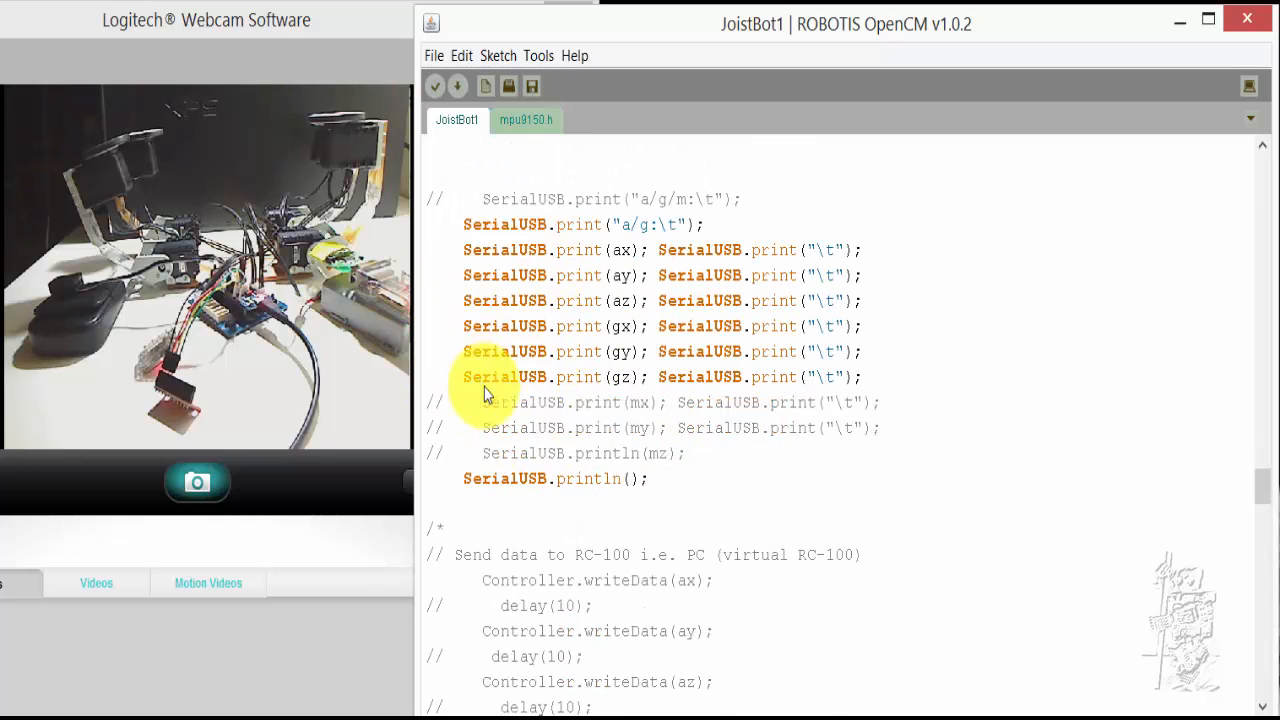
scroll("down", 3)
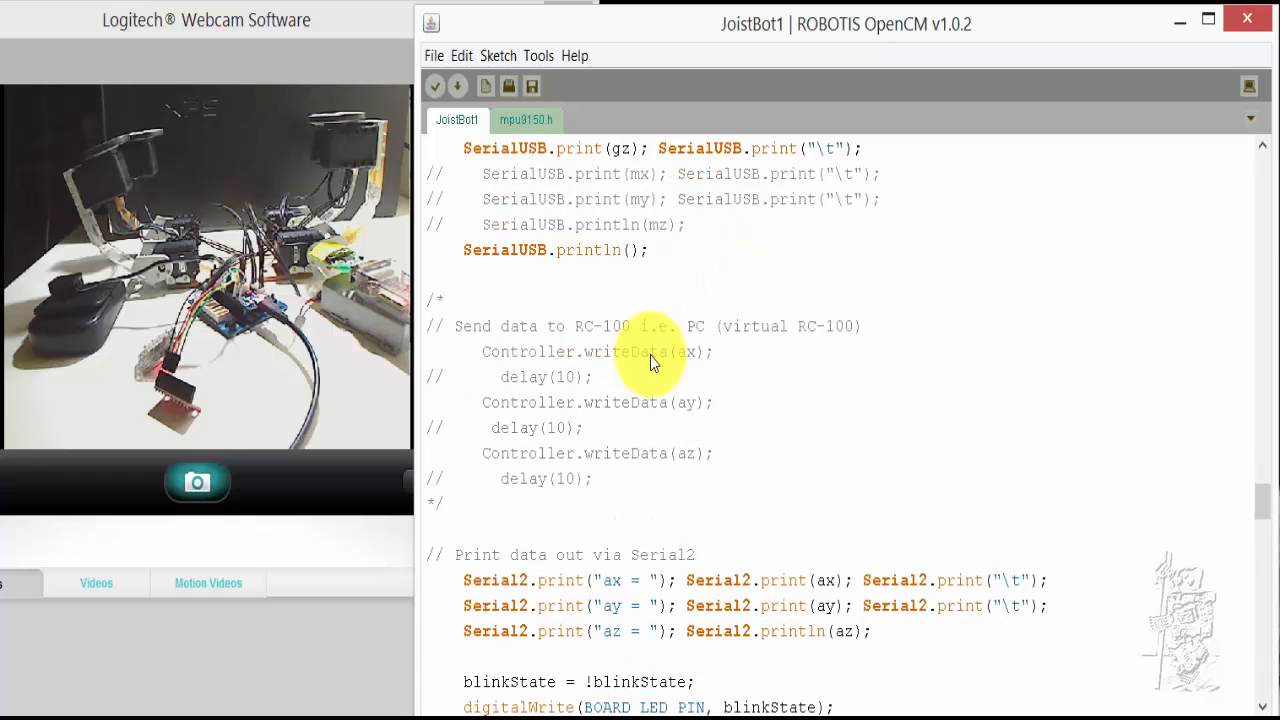
scroll("down", 3)
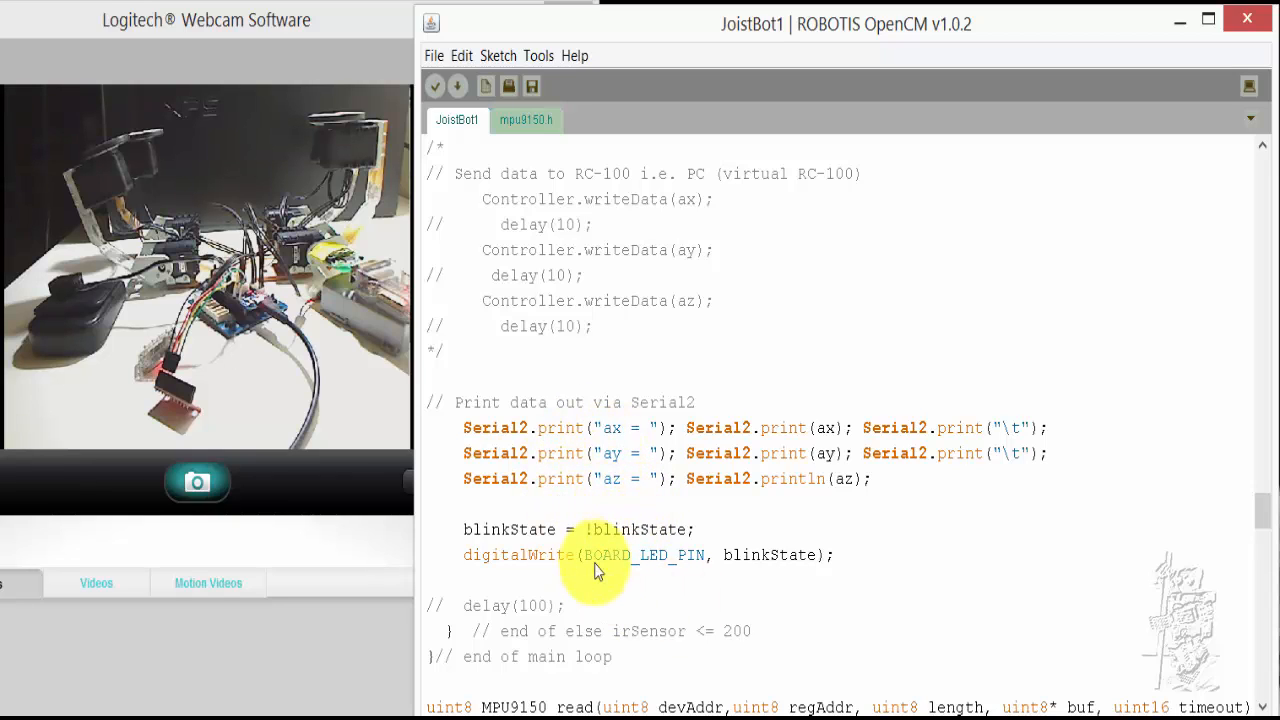
mouse_move(625, 518)
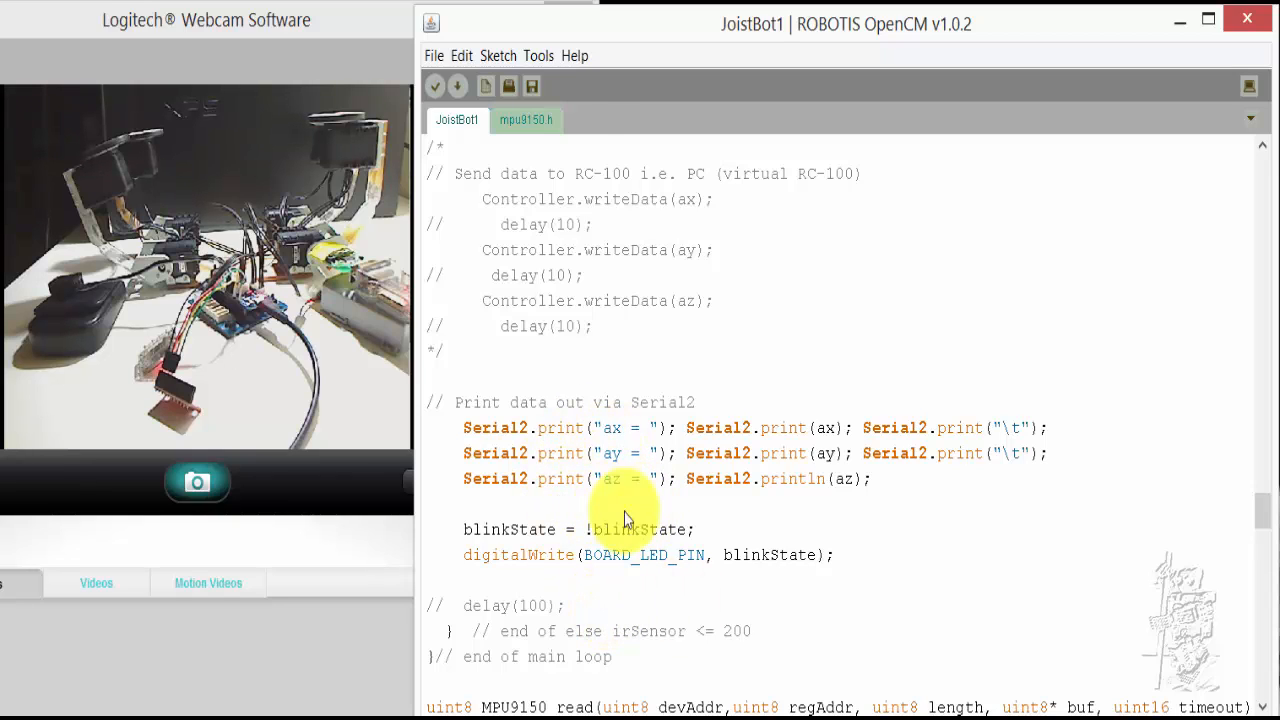
left_click(538, 55)
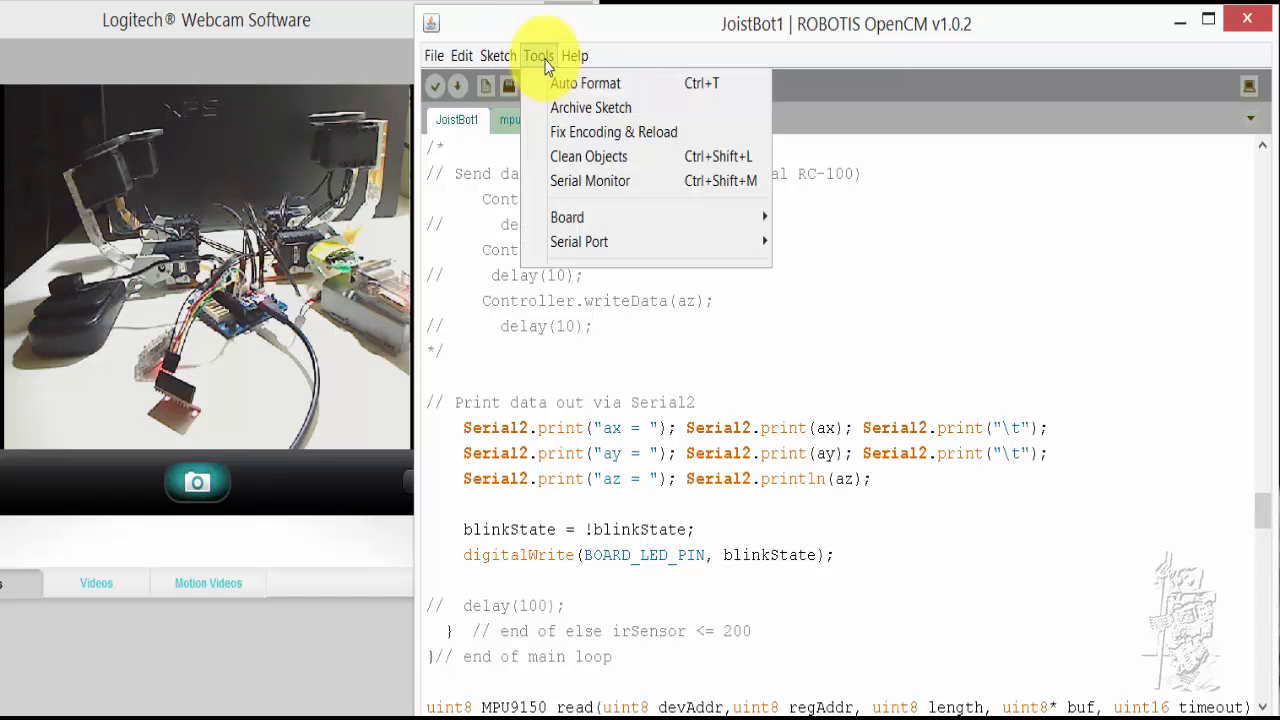
mouse_move(600, 241)
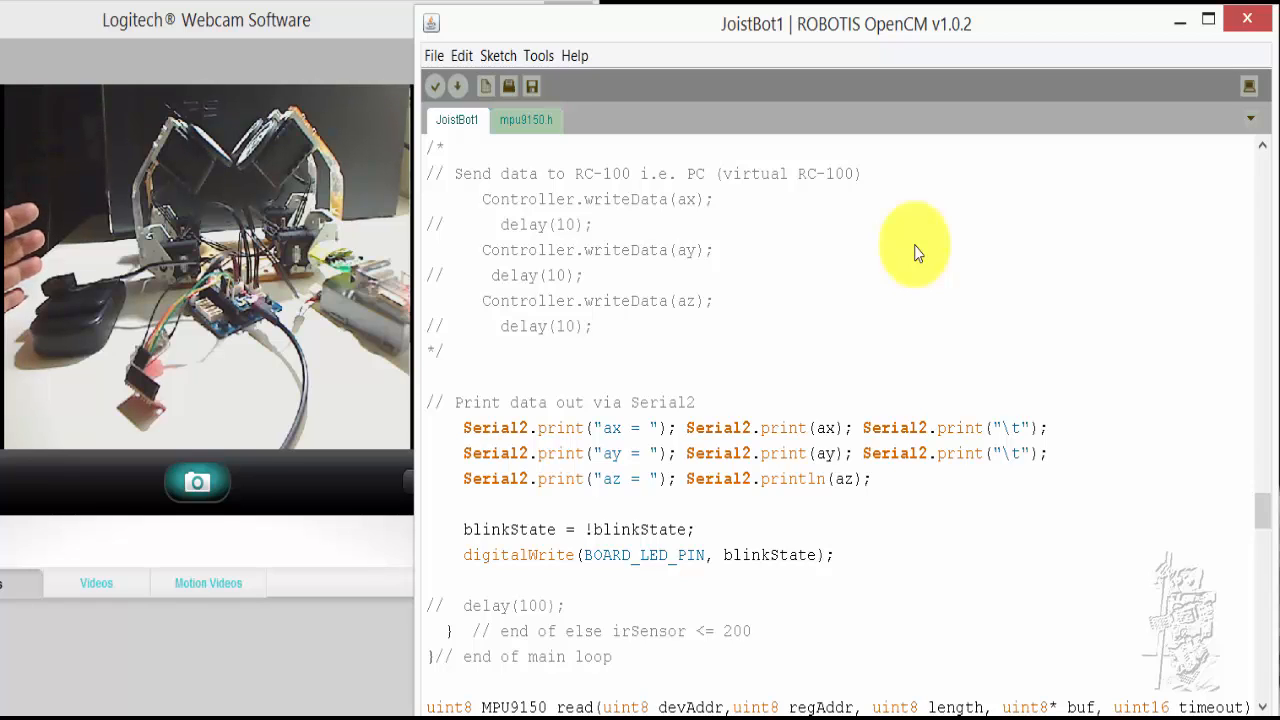
Step: Switch the board's serial port from COM3 to COM10 under Tools > Serial Port
left_click(538, 55)
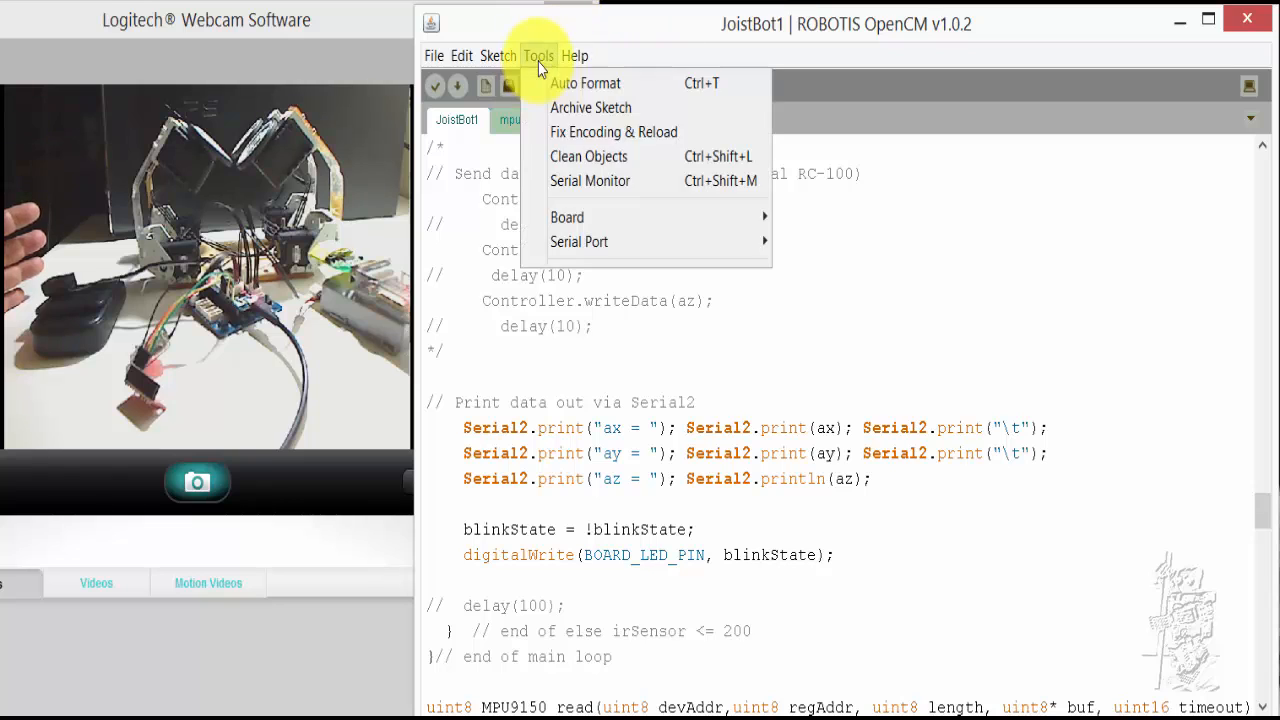
left_click(538, 55)
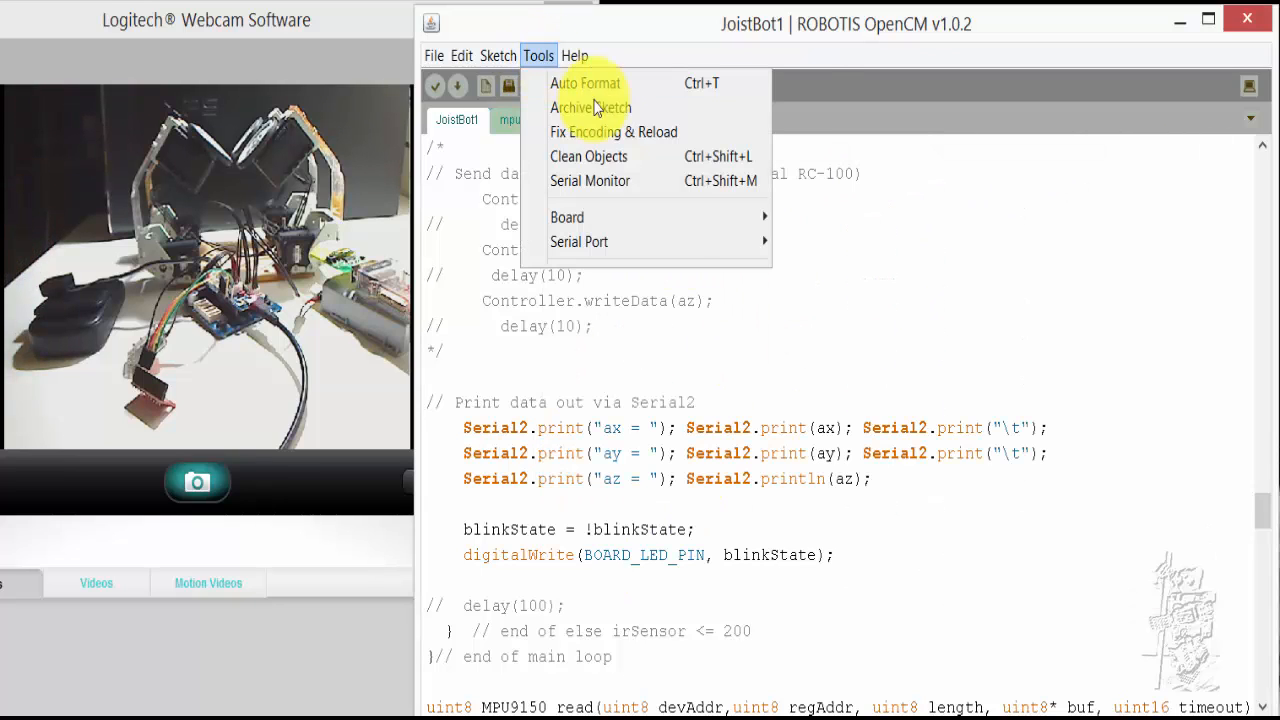
mouse_move(579, 241)
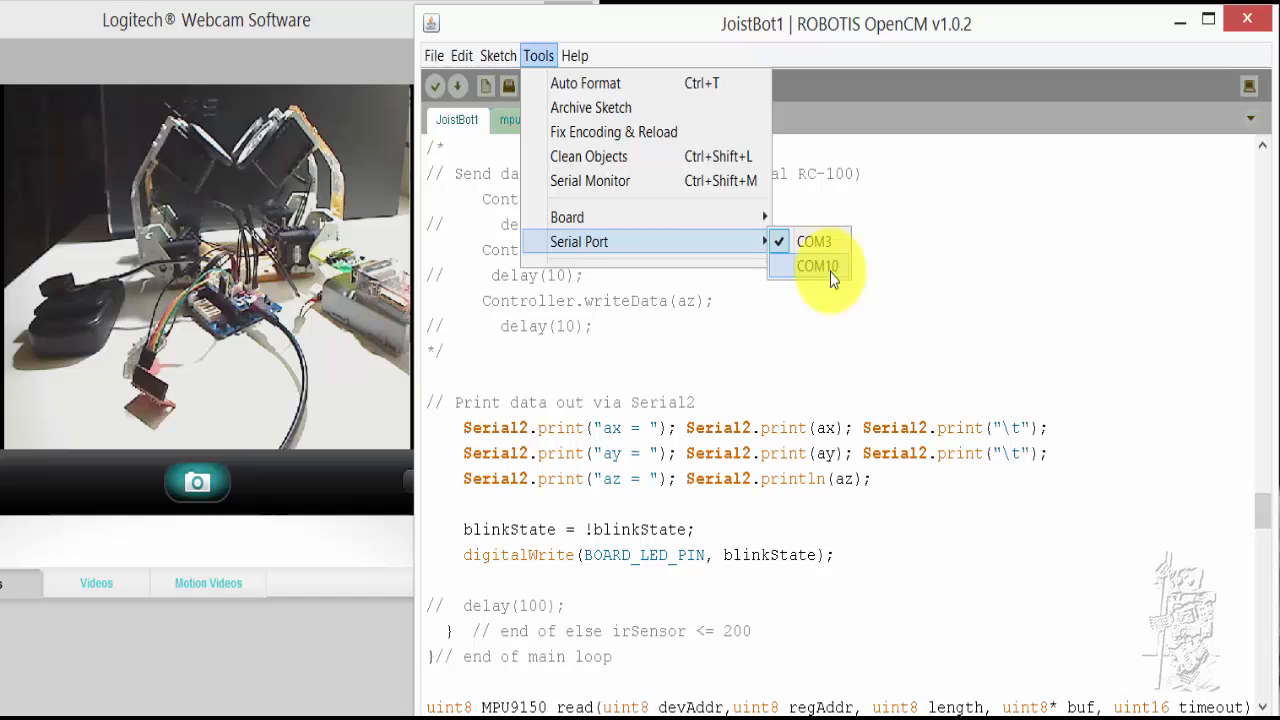
left_click(817, 265)
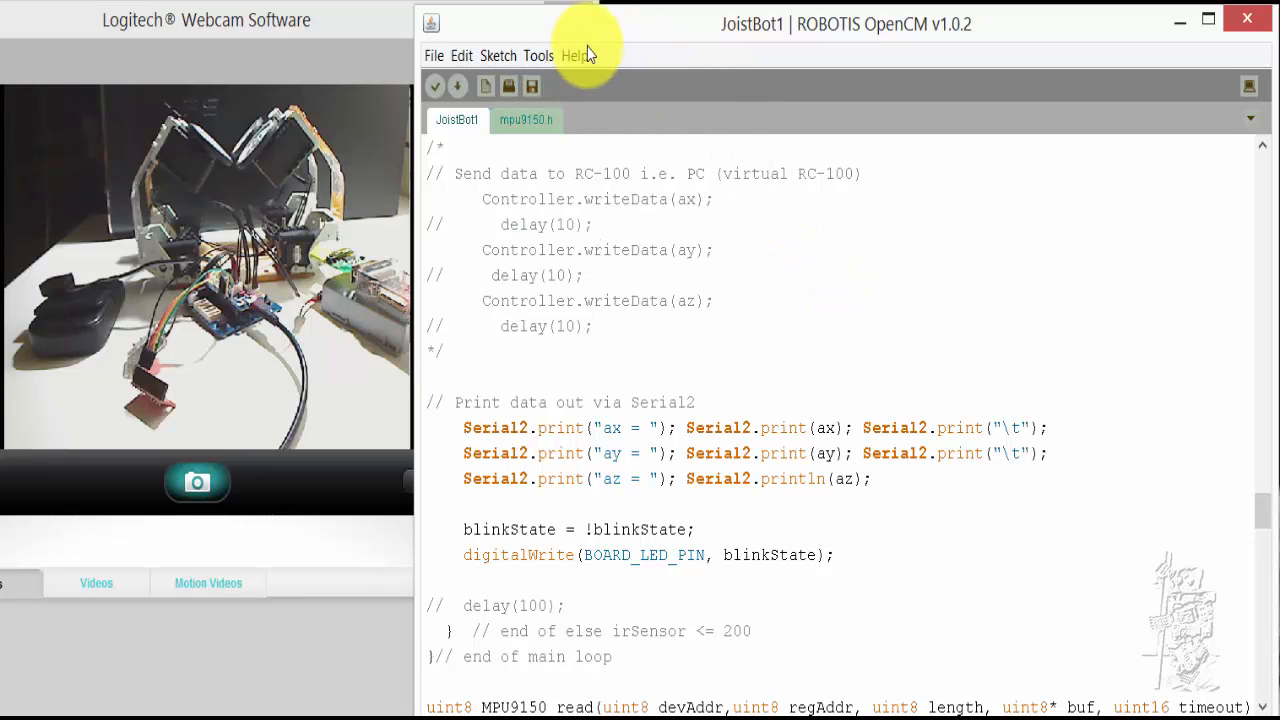
left_click(575, 55)
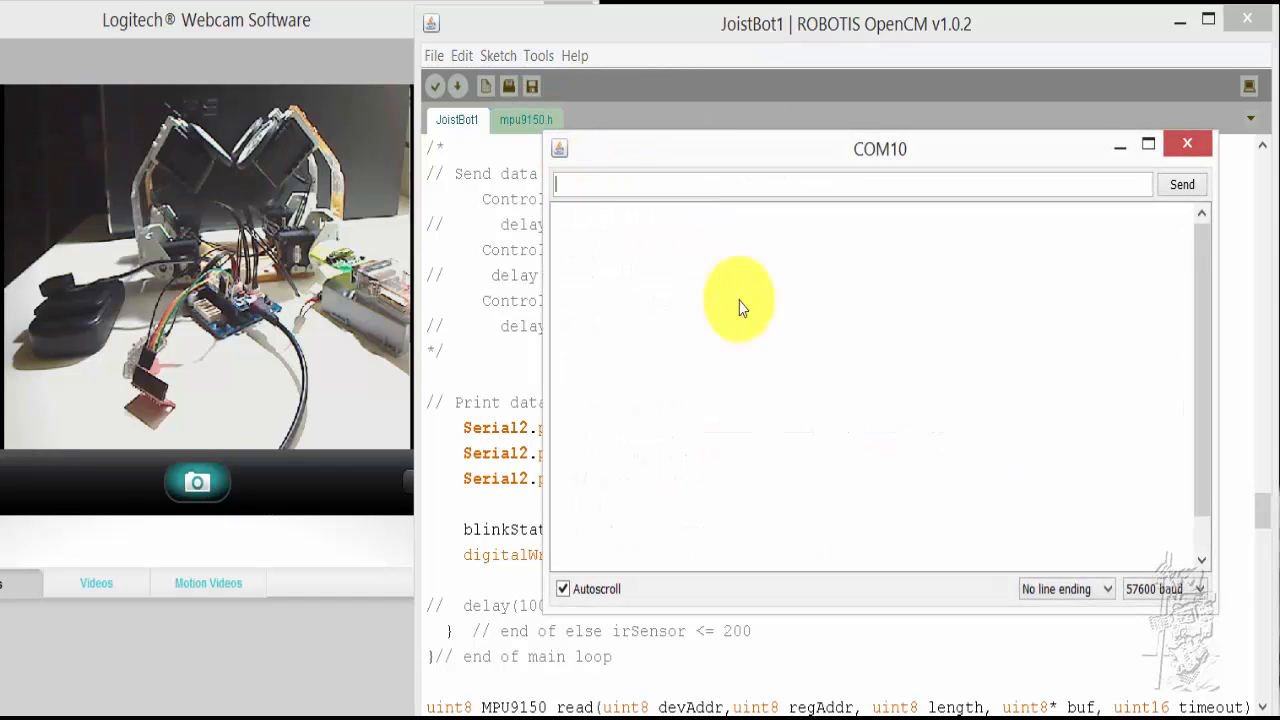
mouse_move(760, 350)
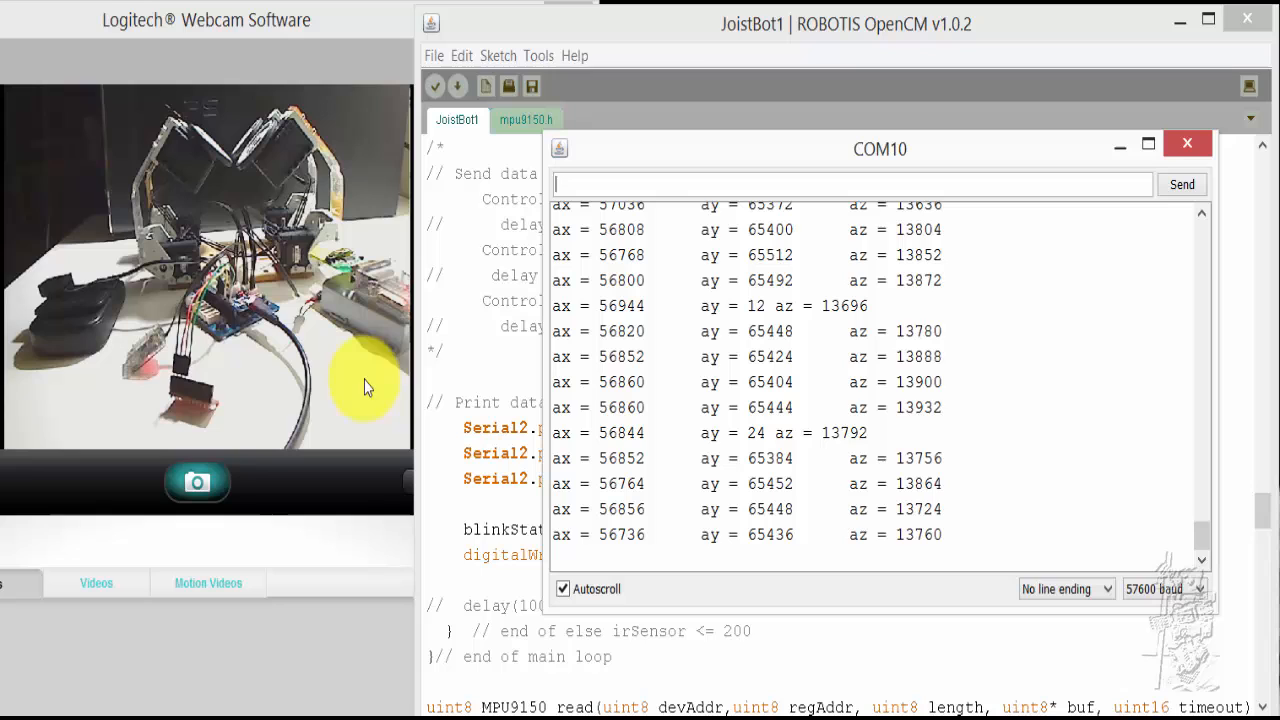
mouse_move(670, 50)
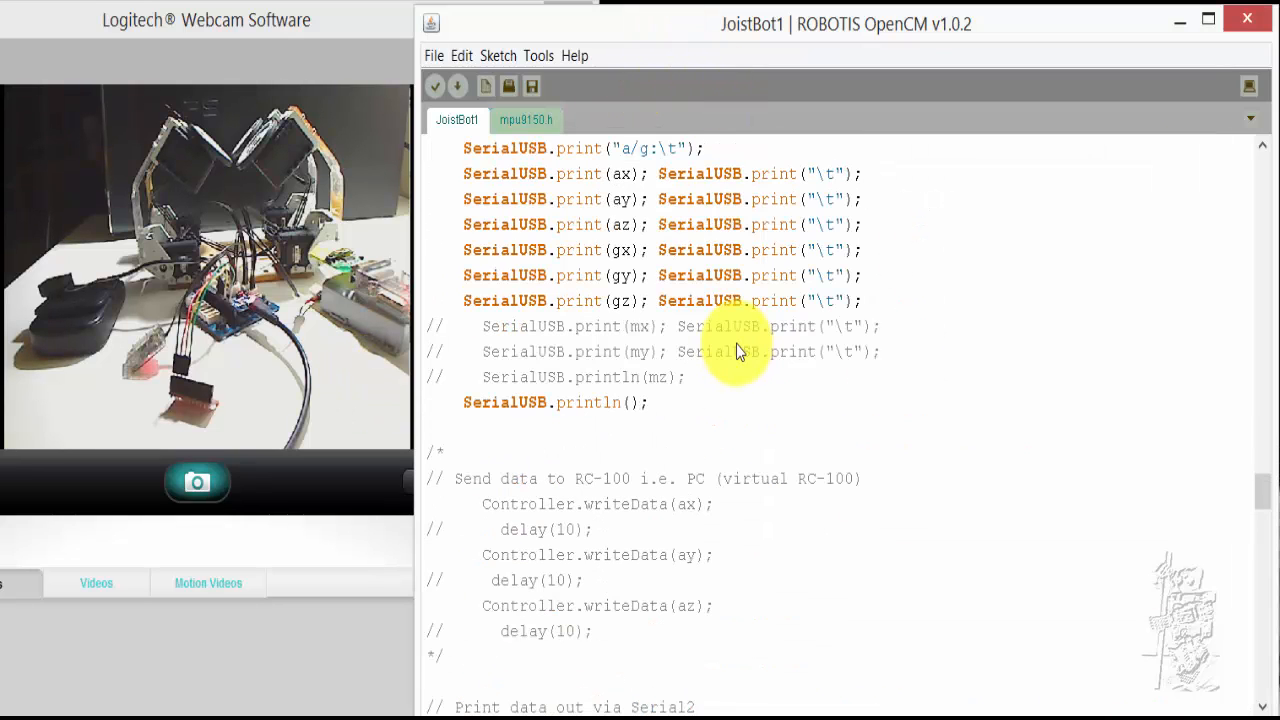
scroll("down", 3)
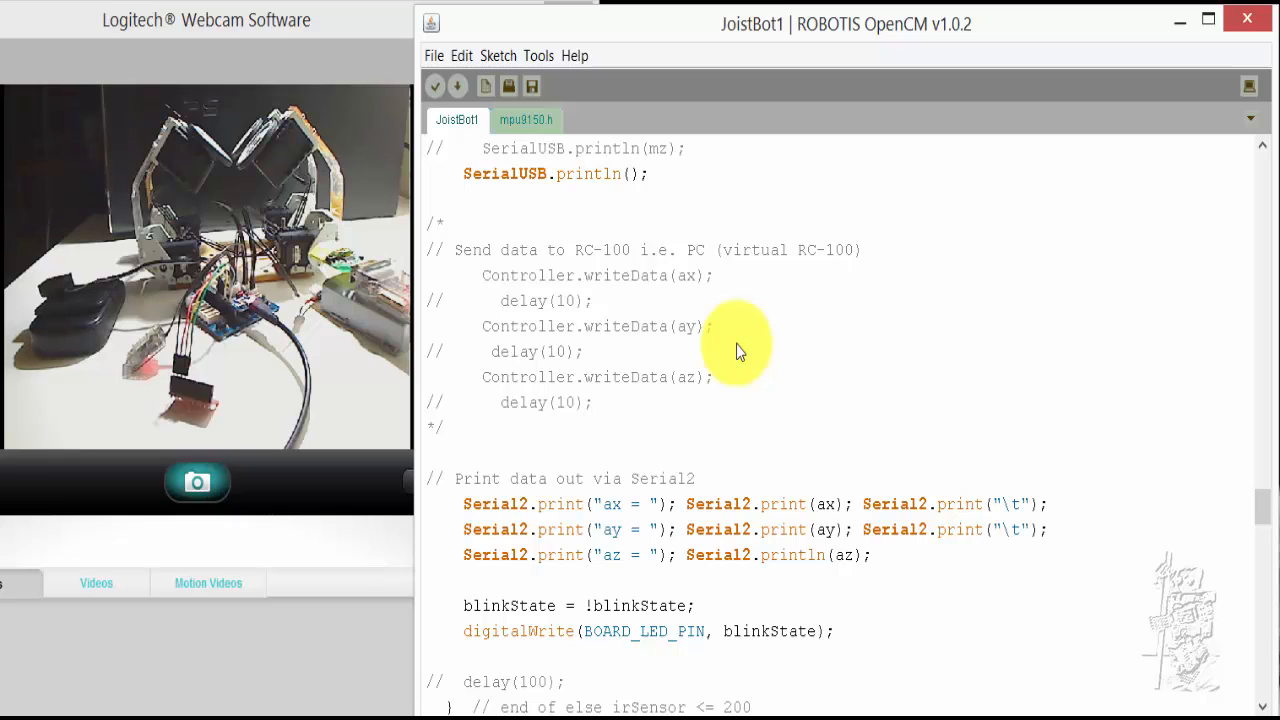